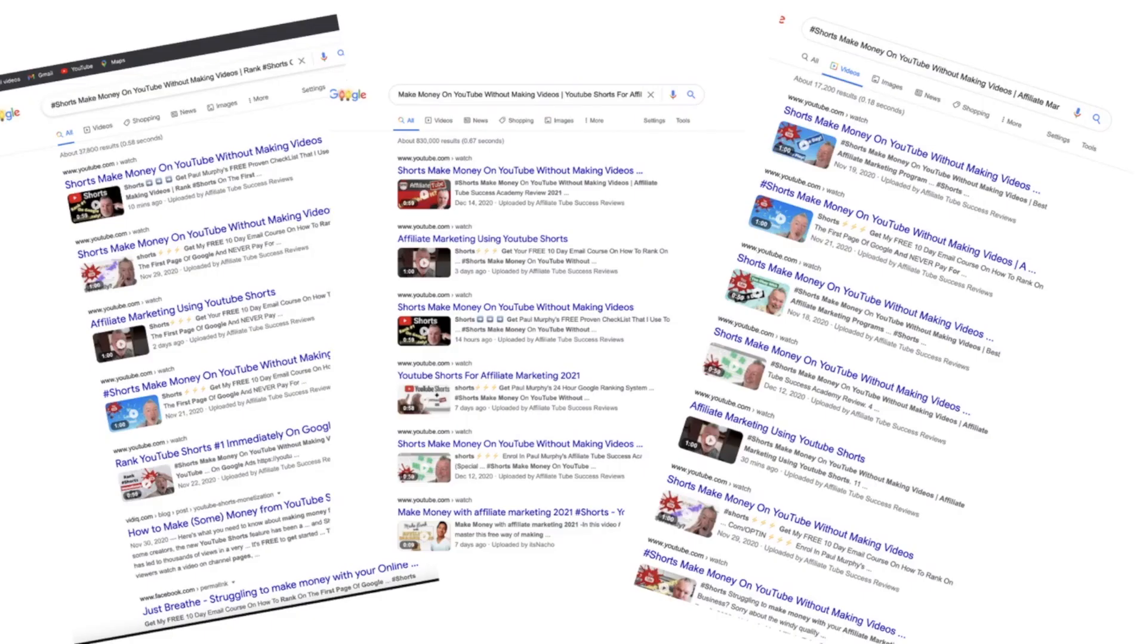
mouse_move(88, 166)
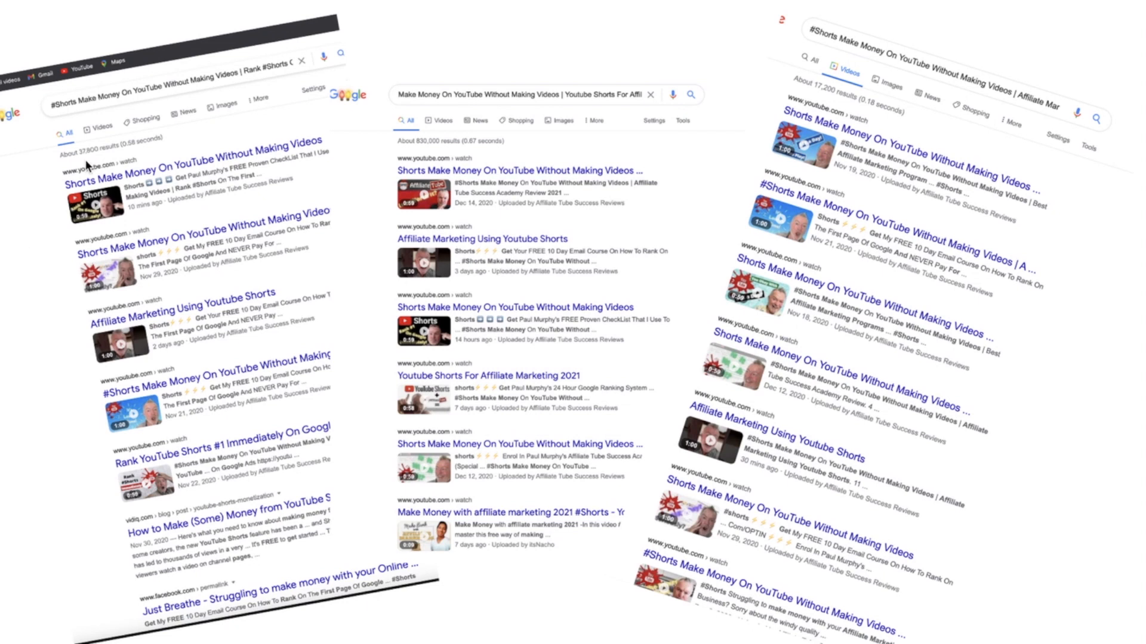
mouse_move(190, 105)
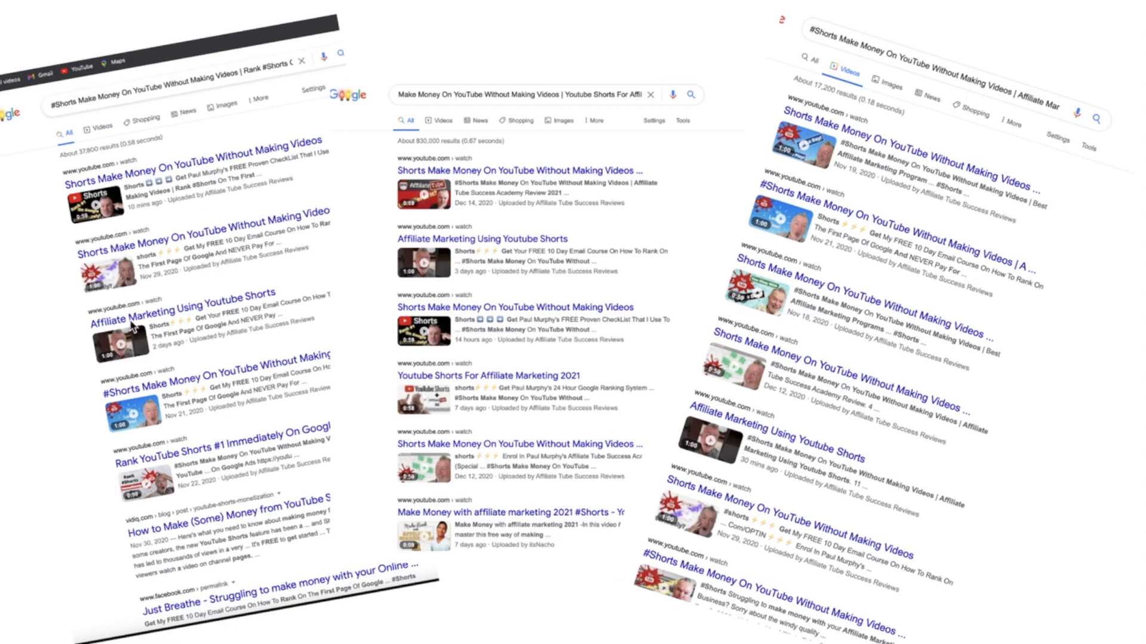
mouse_move(383, 296)
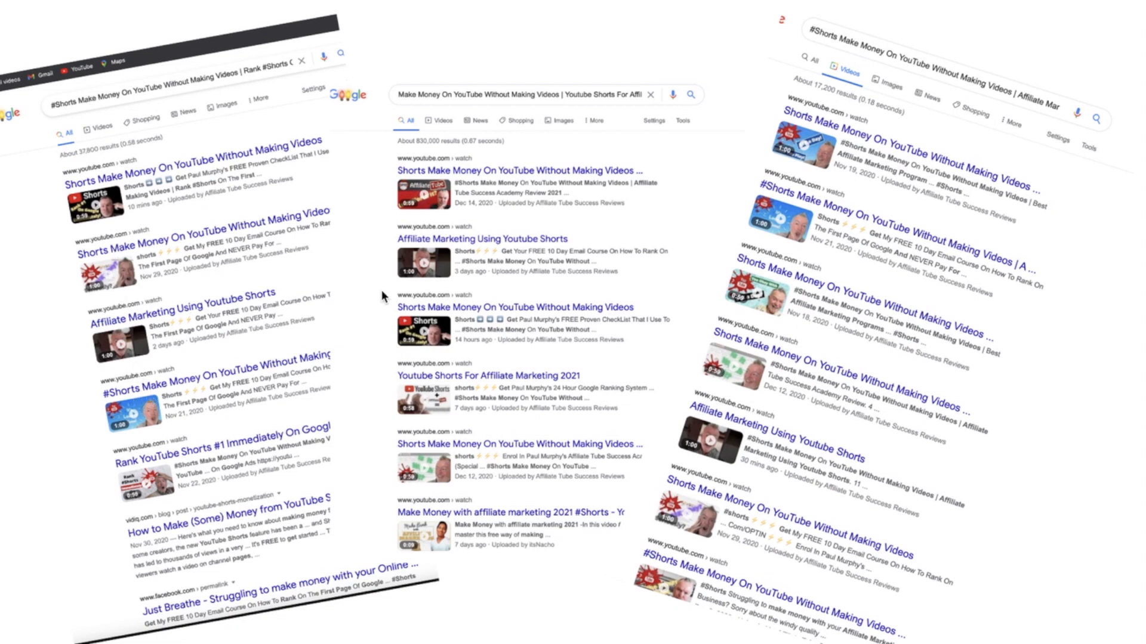
mouse_move(439, 394)
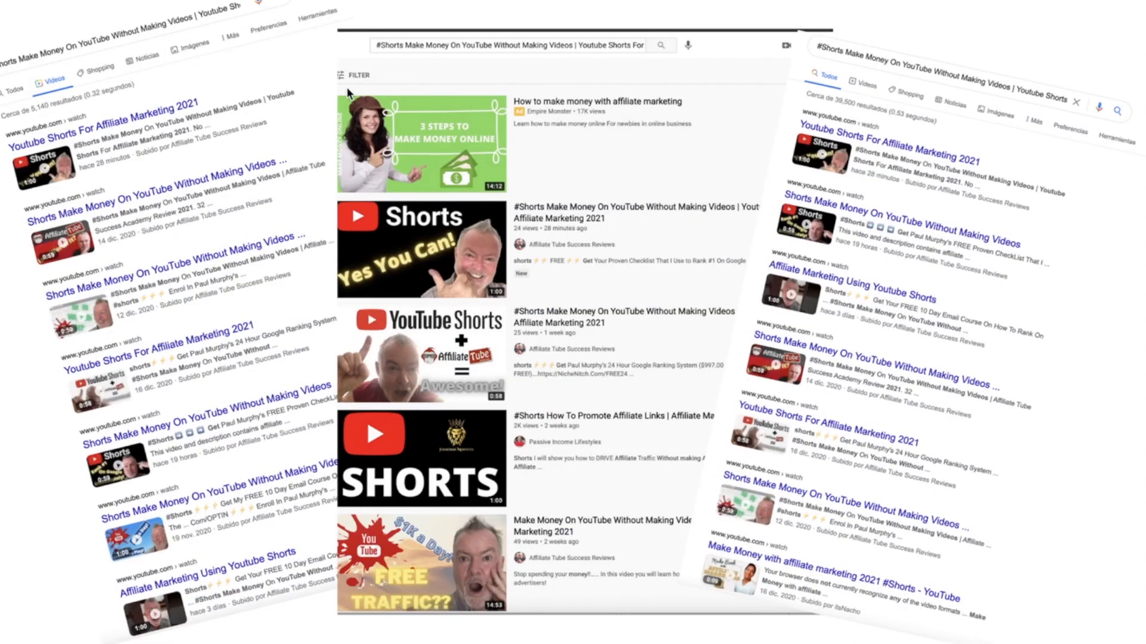
mouse_move(837, 105)
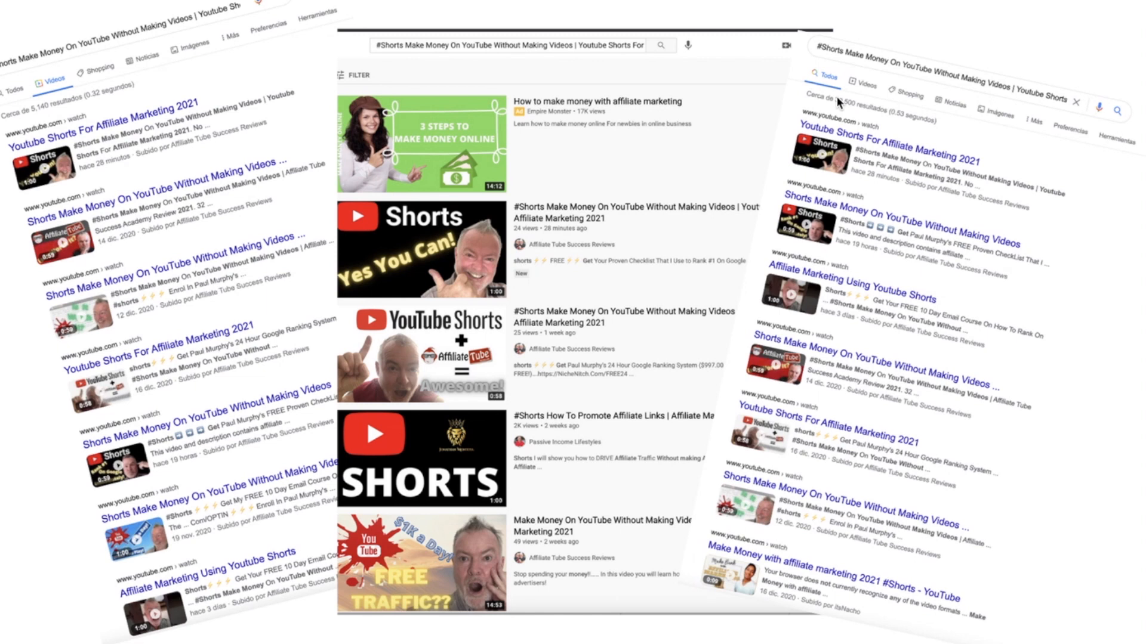
mouse_move(661, 181)
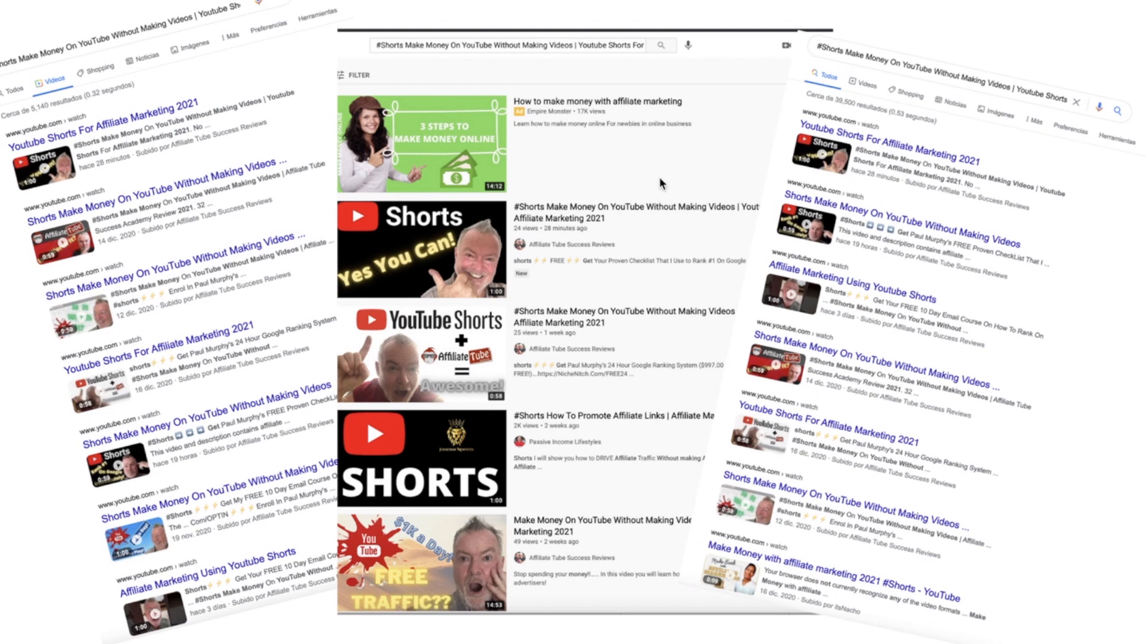
mouse_move(478, 198)
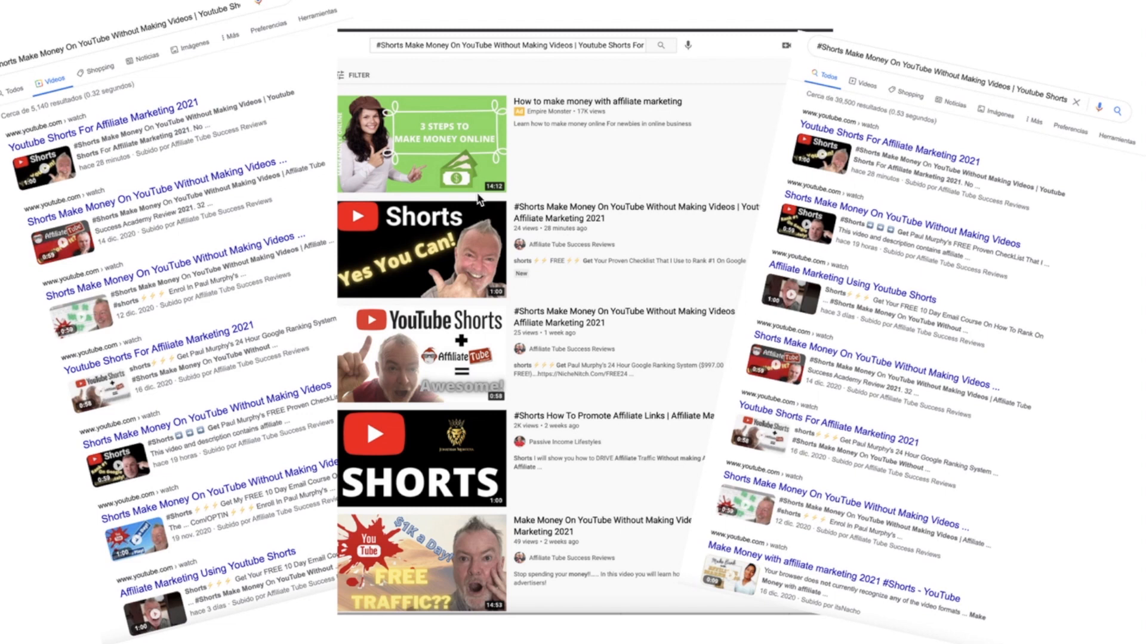
mouse_move(444, 372)
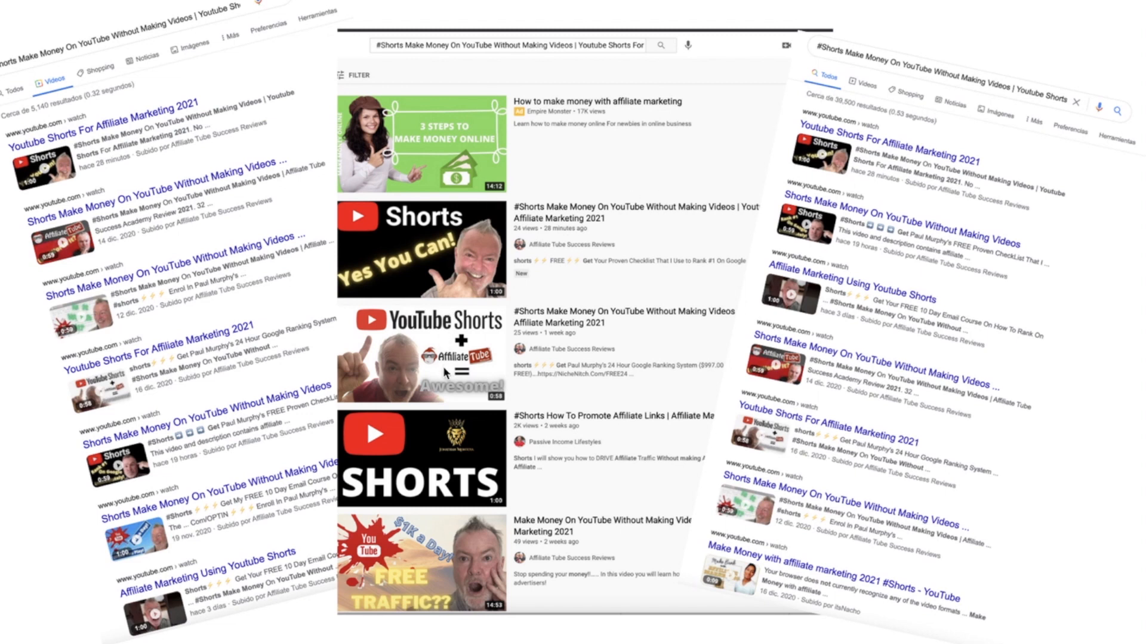
mouse_move(409, 455)
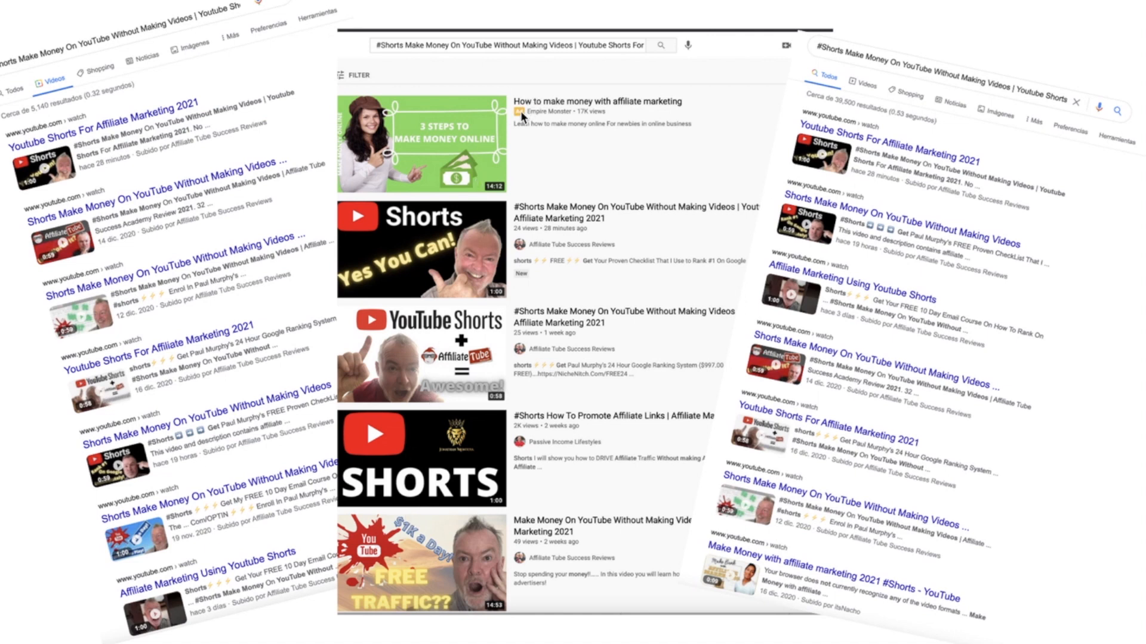
mouse_move(458, 158)
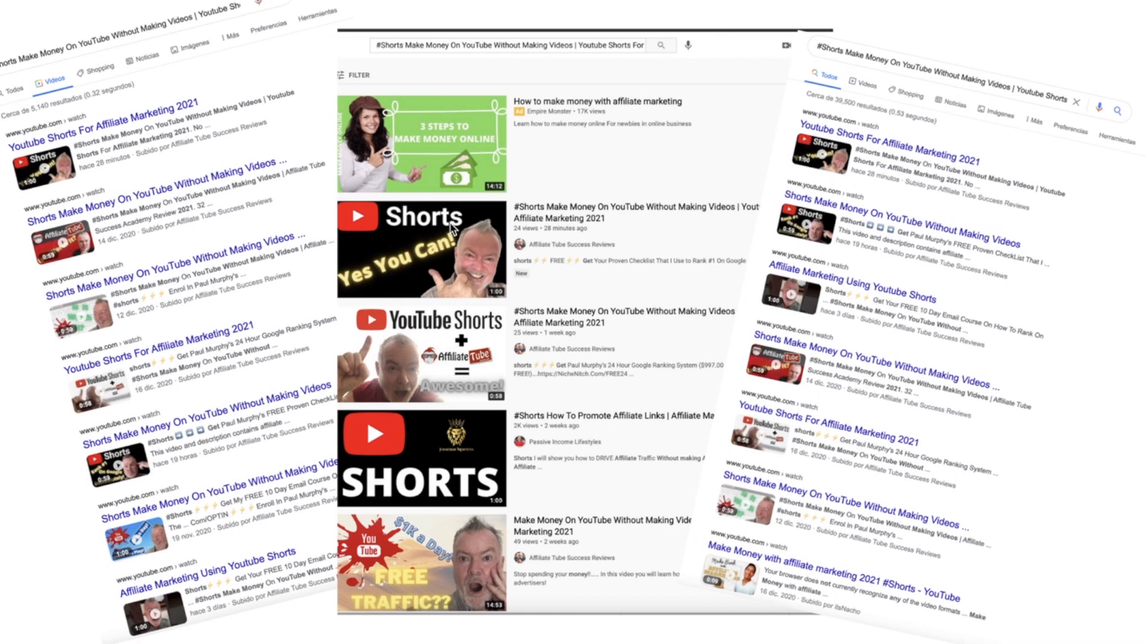
mouse_move(446, 174)
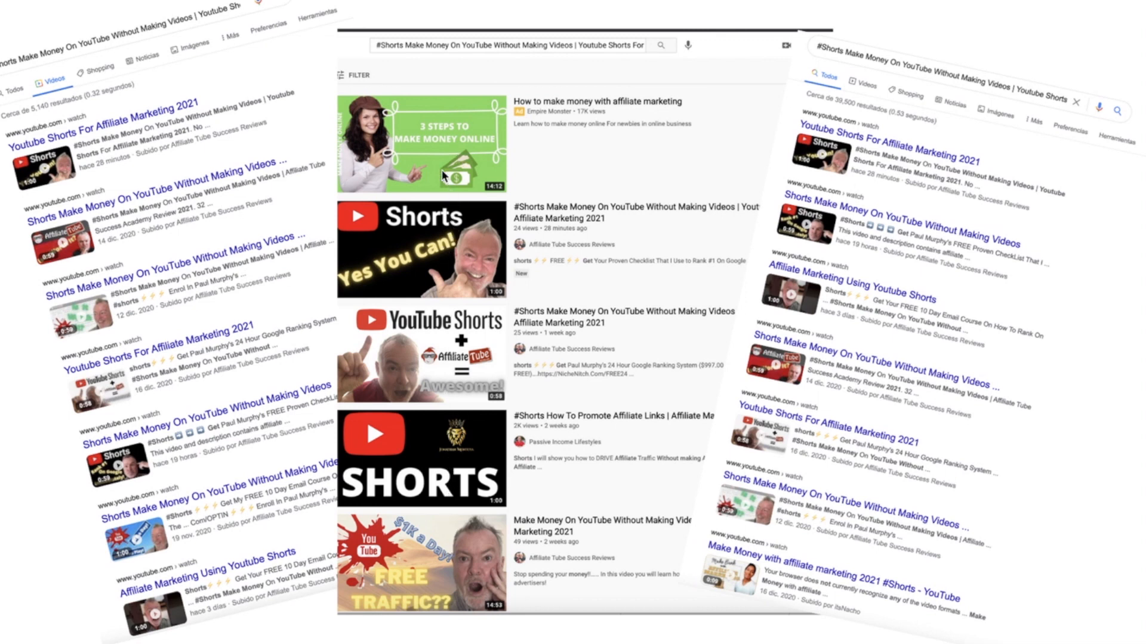
mouse_move(444, 165)
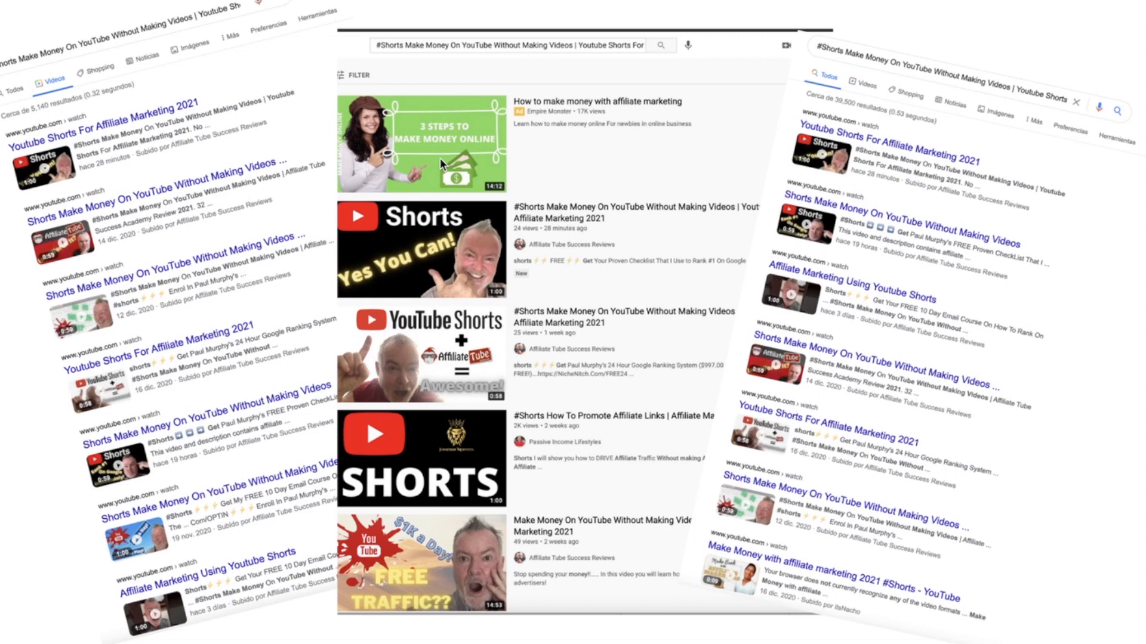
mouse_move(398, 543)
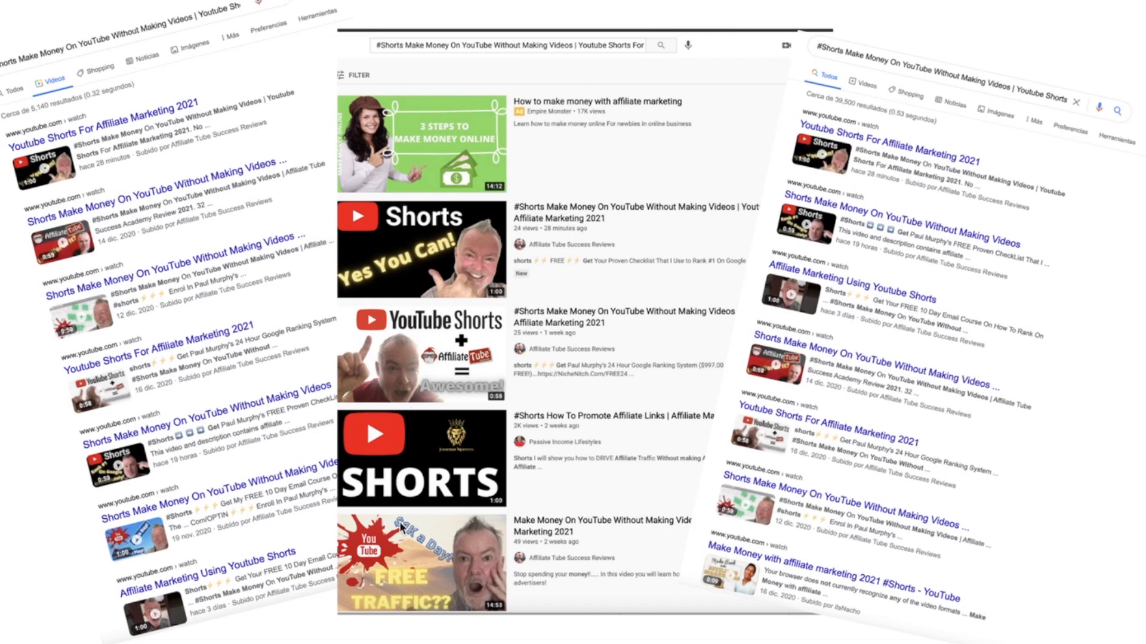
mouse_move(442, 198)
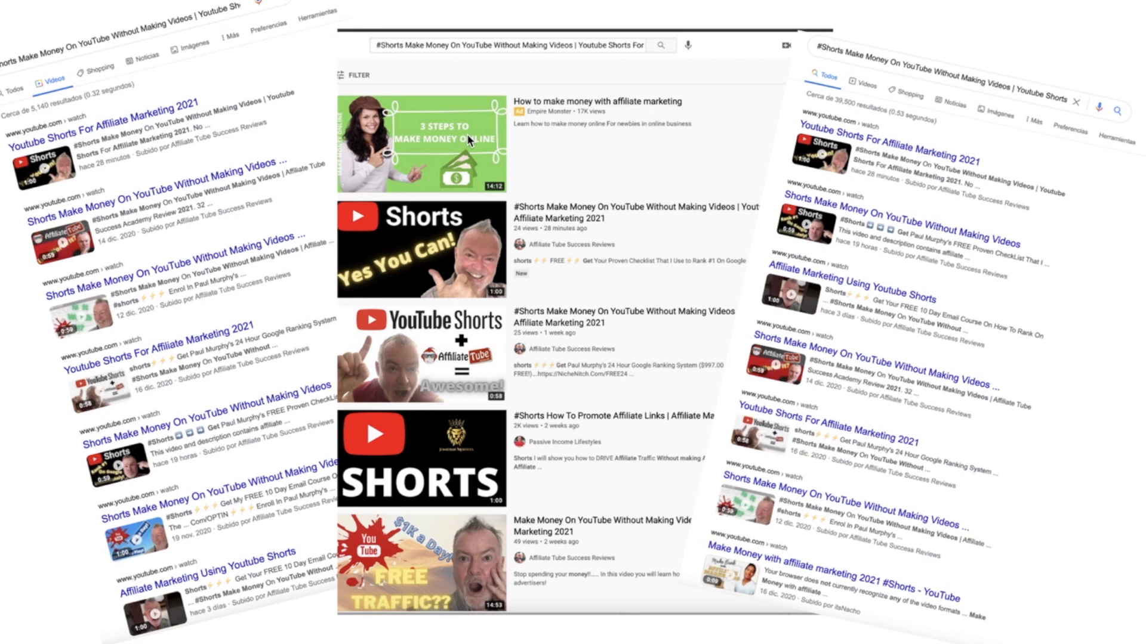
mouse_move(402, 247)
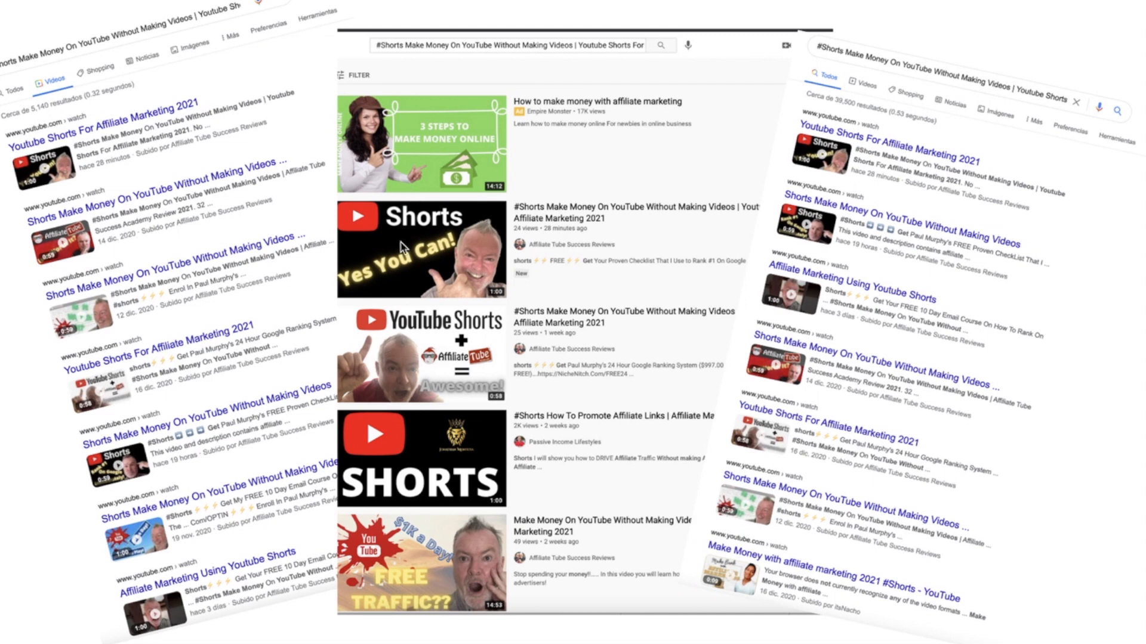
mouse_move(444, 528)
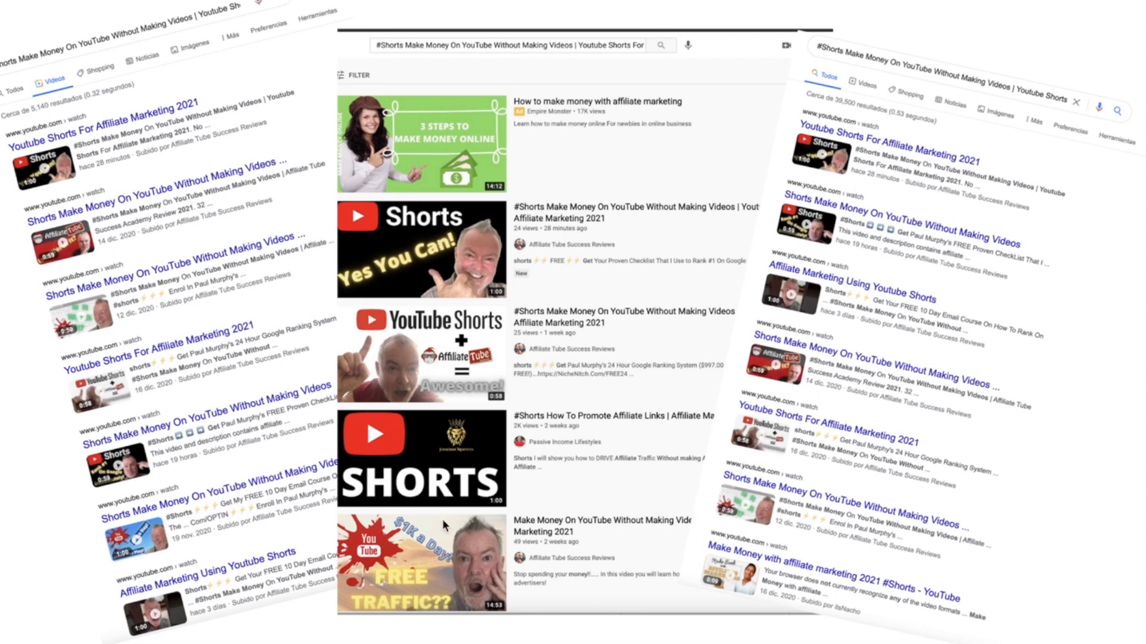
mouse_move(443, 267)
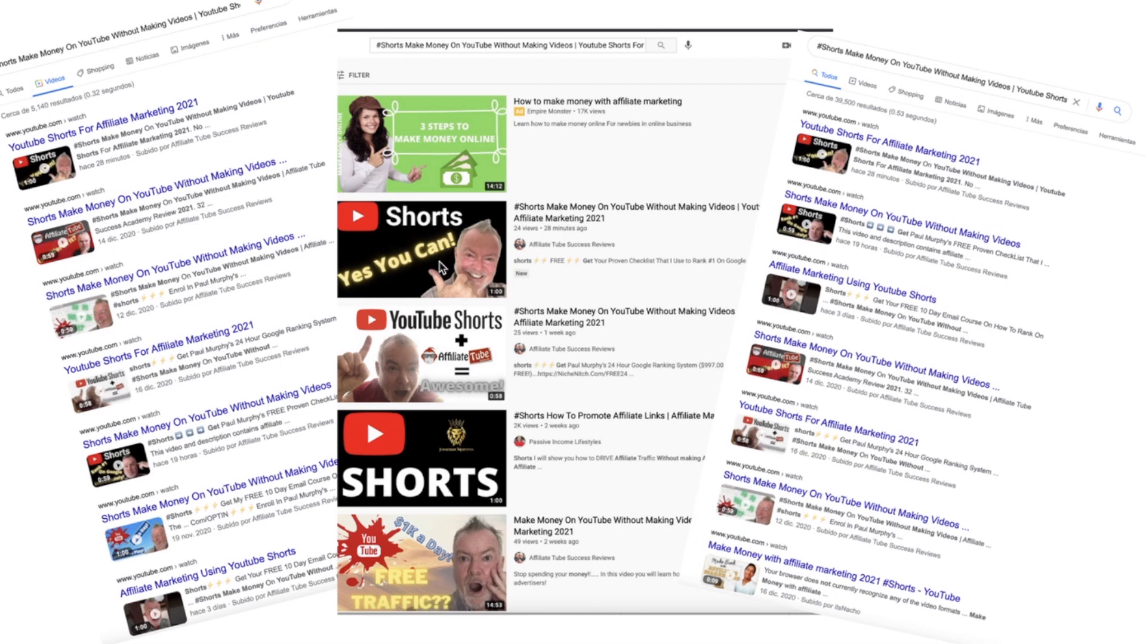
mouse_move(146, 332)
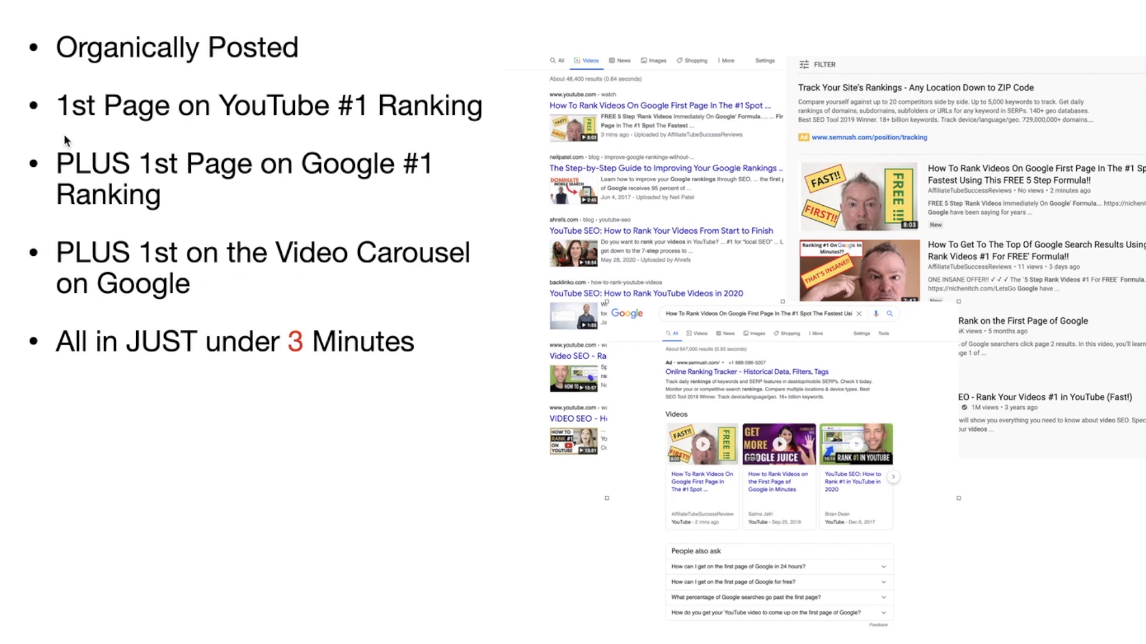
mouse_move(205, 122)
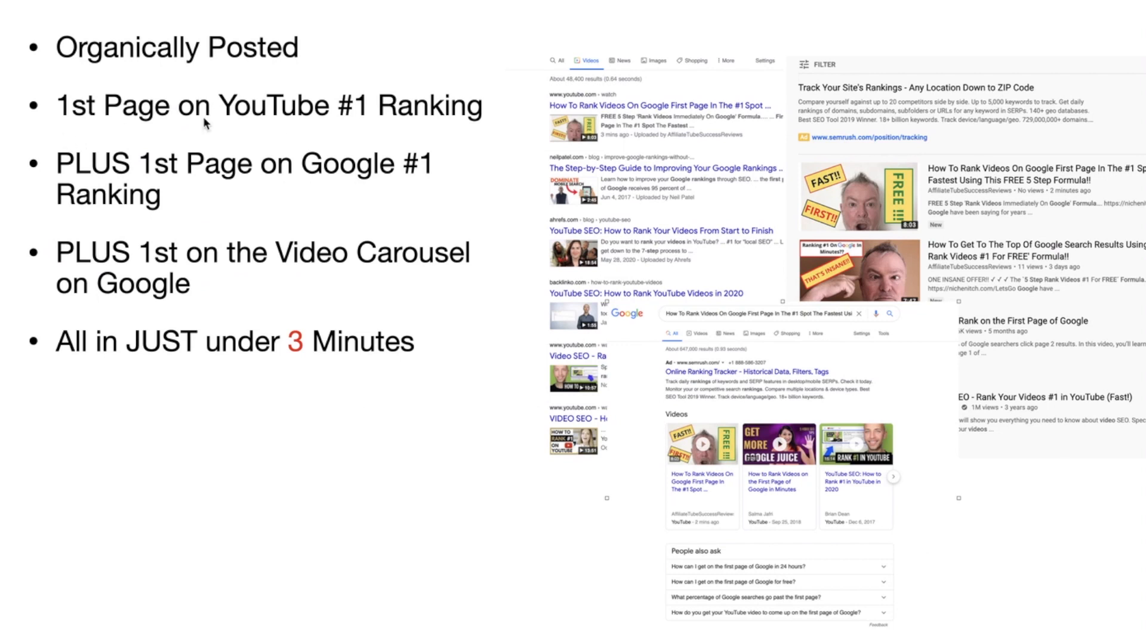
mouse_move(293, 127)
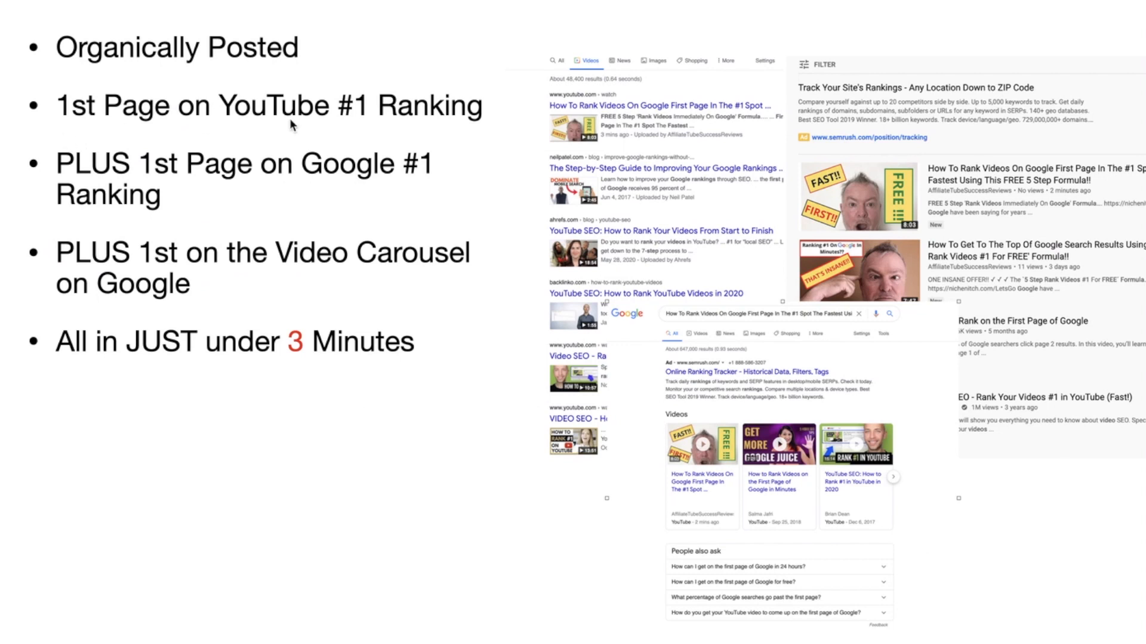
mouse_move(439, 228)
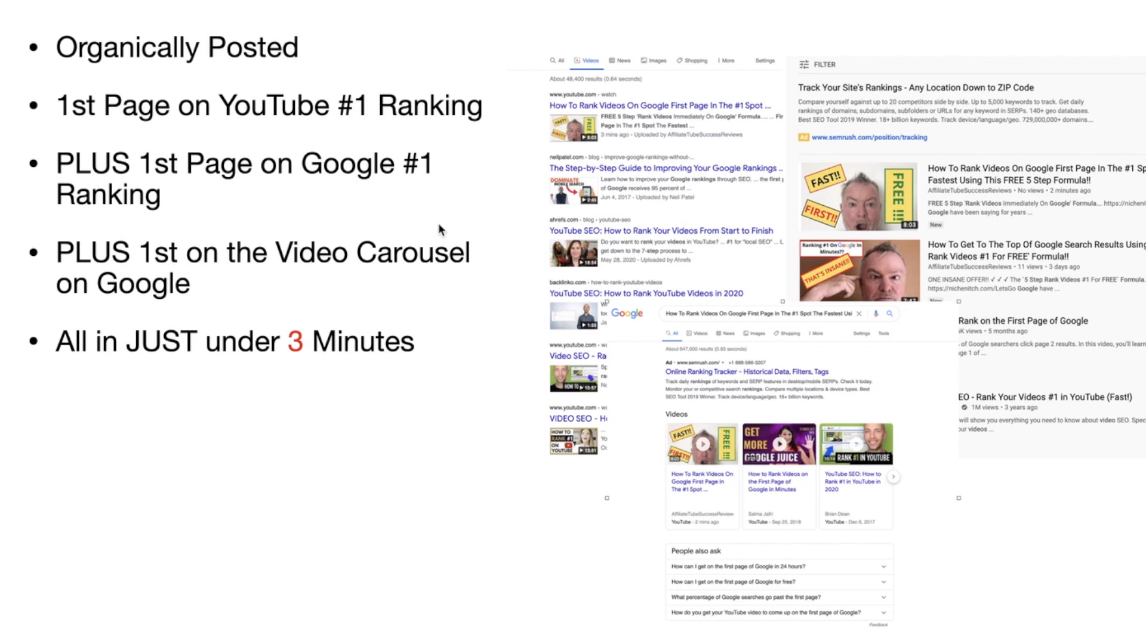
mouse_move(733, 277)
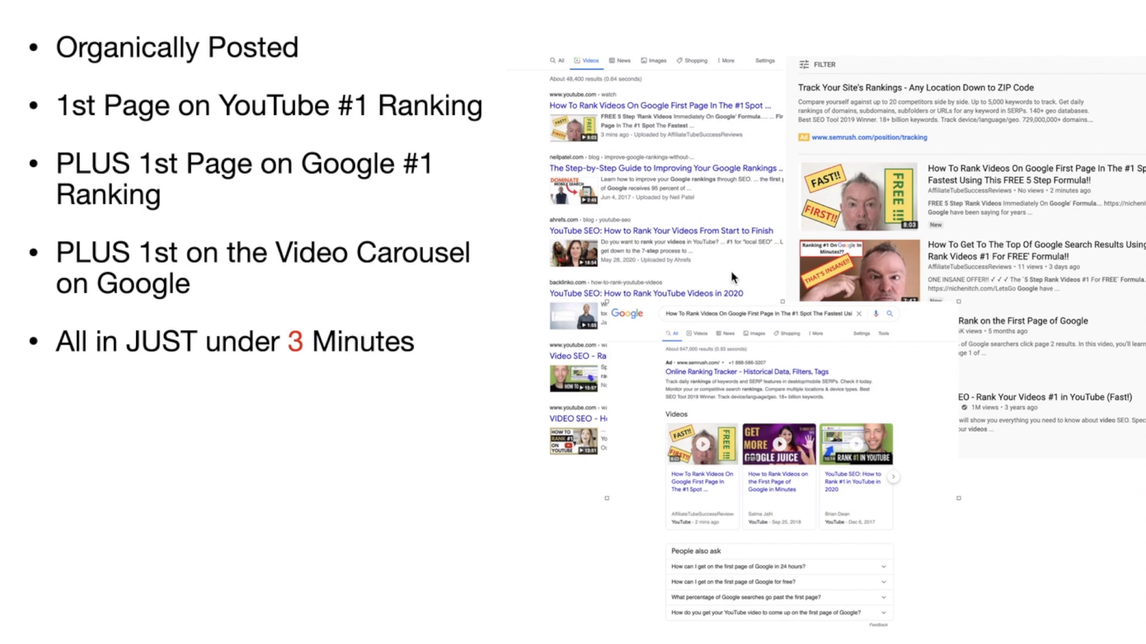
mouse_move(1064, 196)
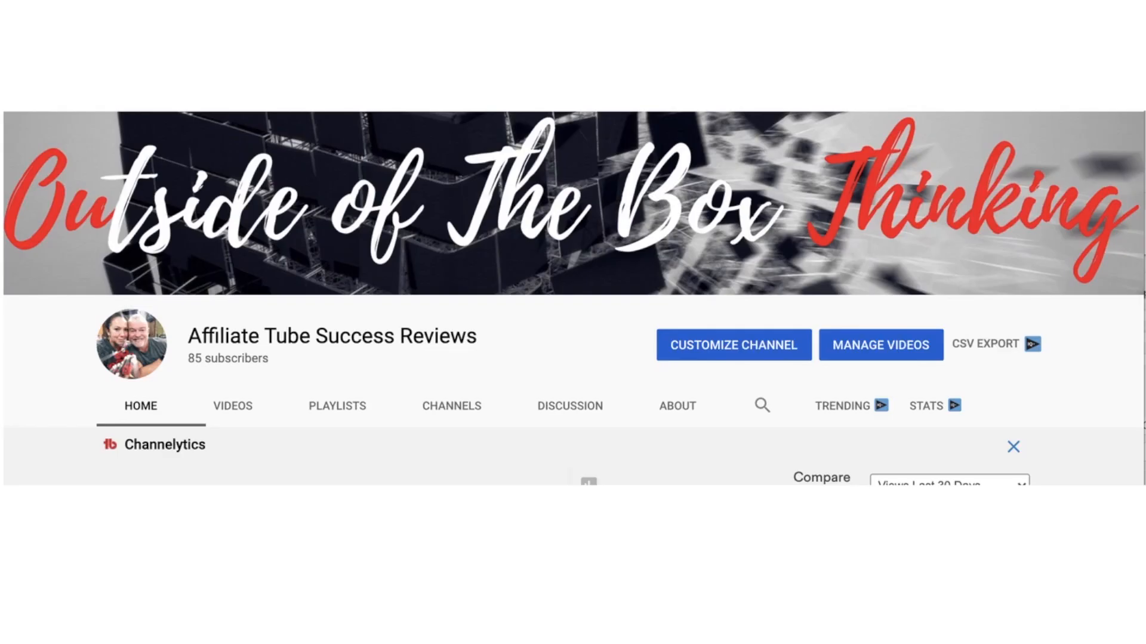
mouse_move(209, 371)
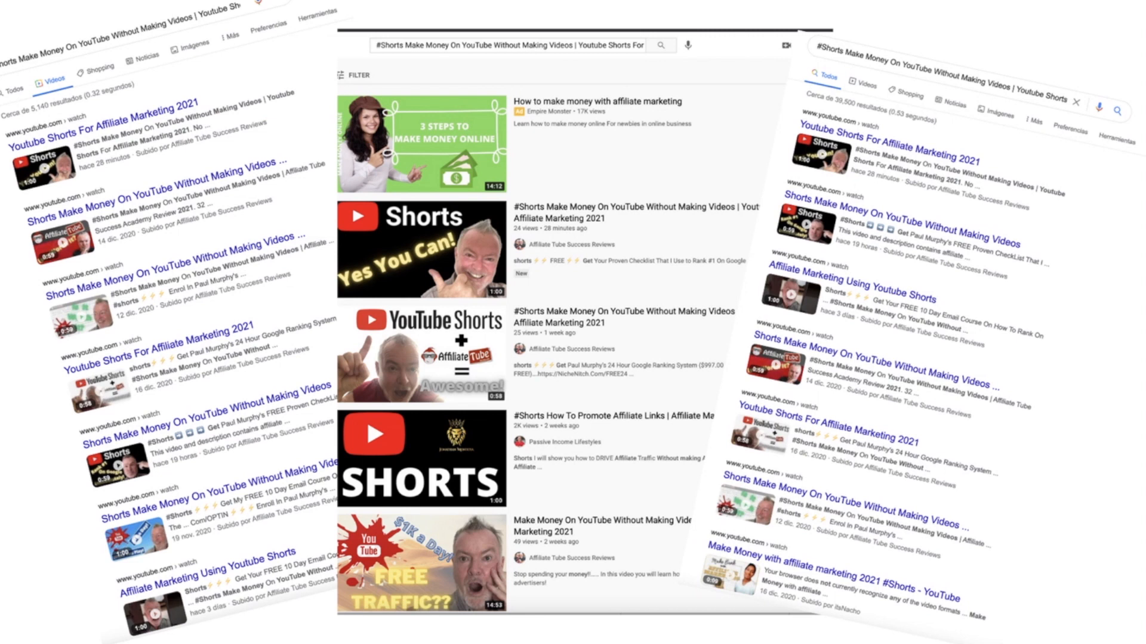
mouse_move(173, 406)
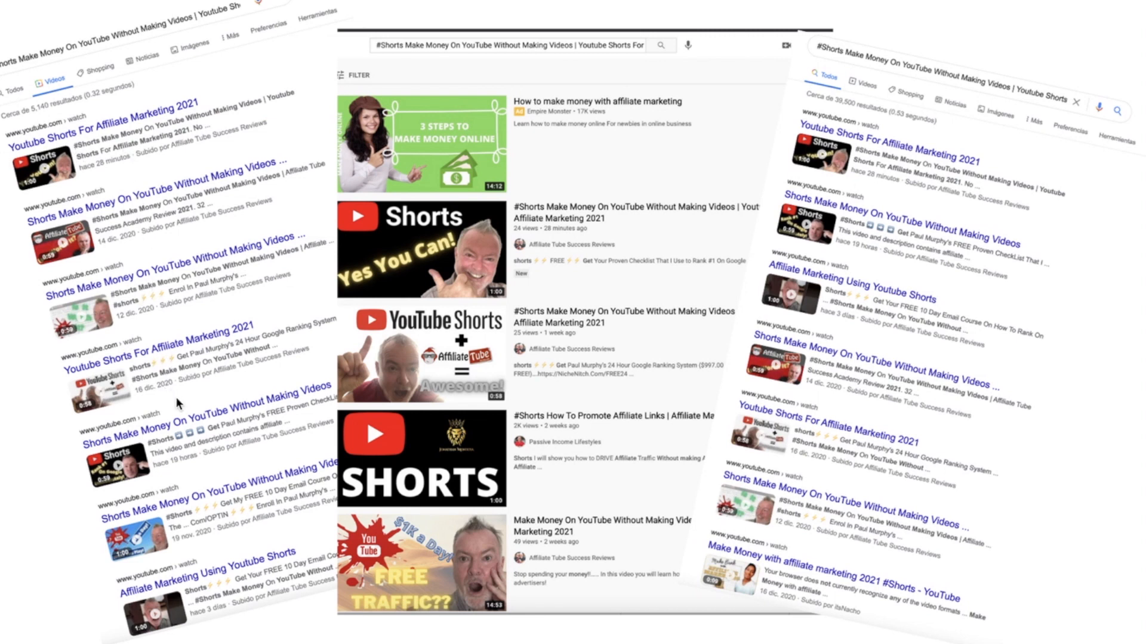
mouse_move(172, 302)
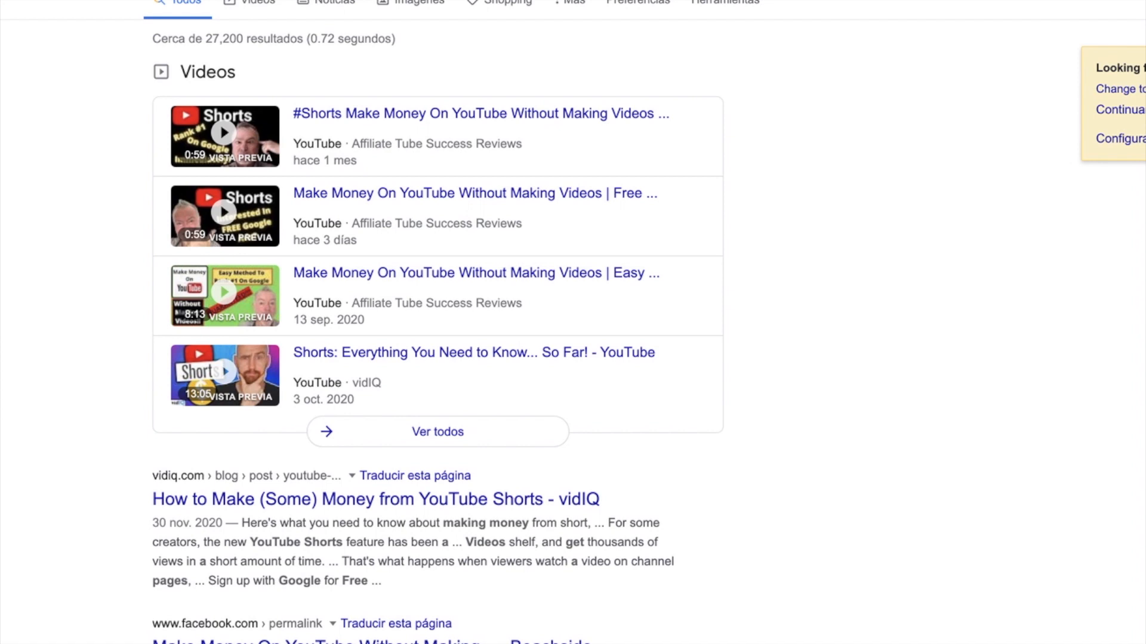
mouse_move(35, 371)
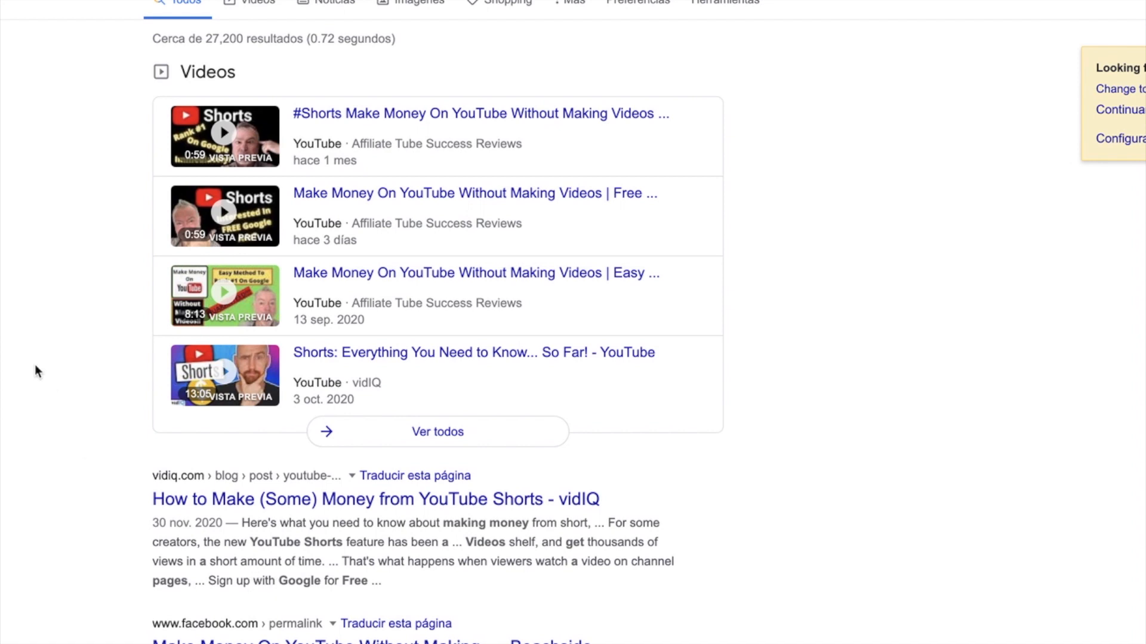
mouse_move(124, 289)
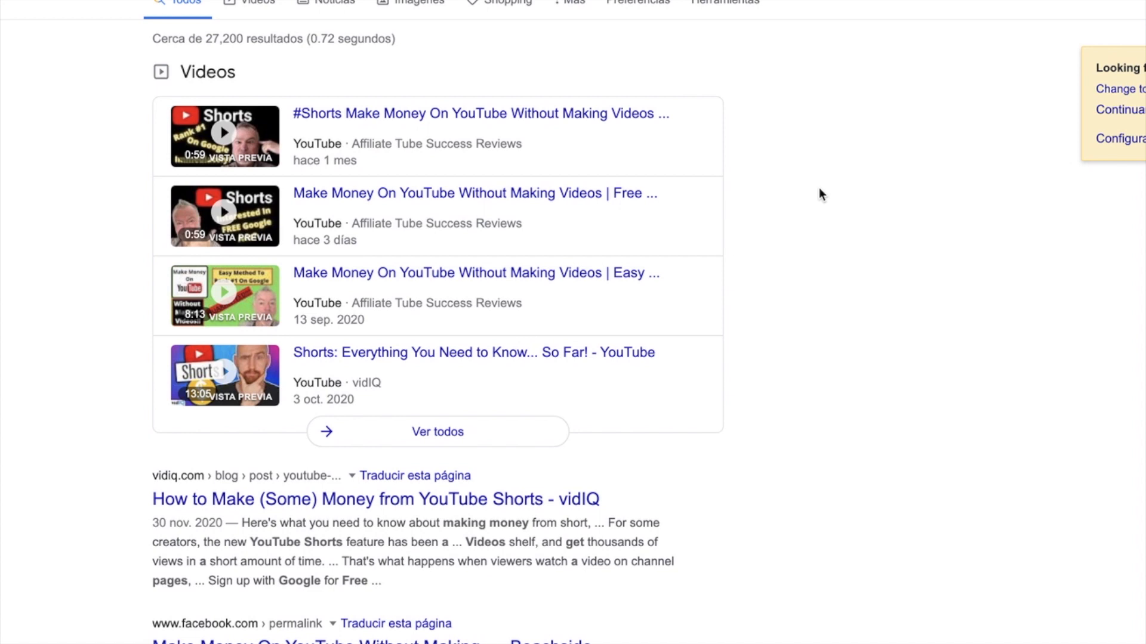
mouse_move(81, 189)
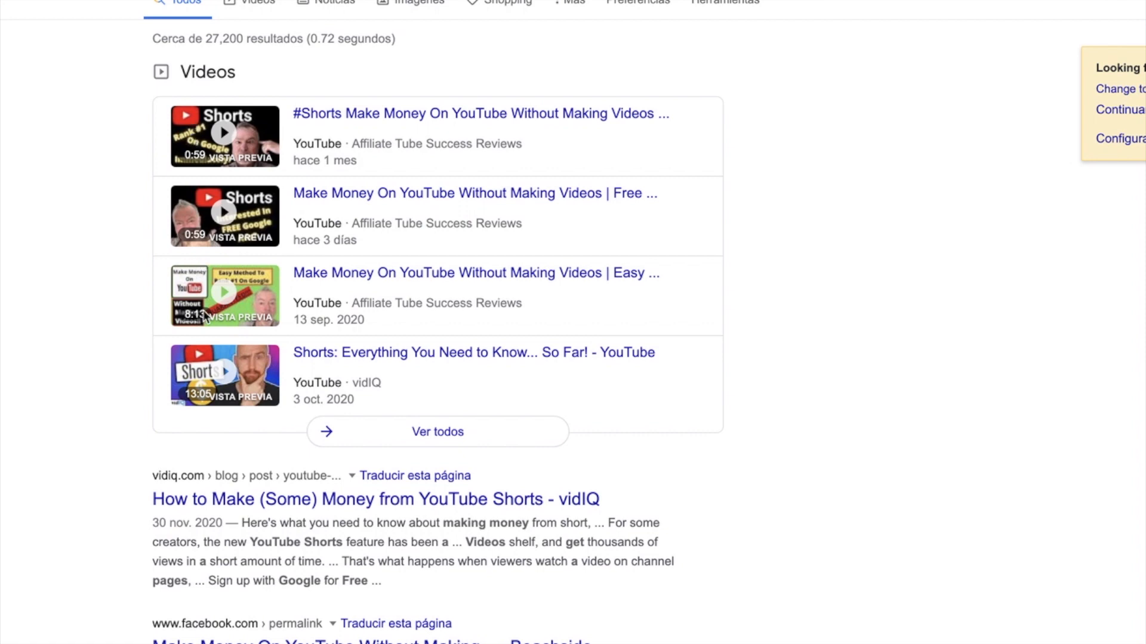
mouse_move(208, 373)
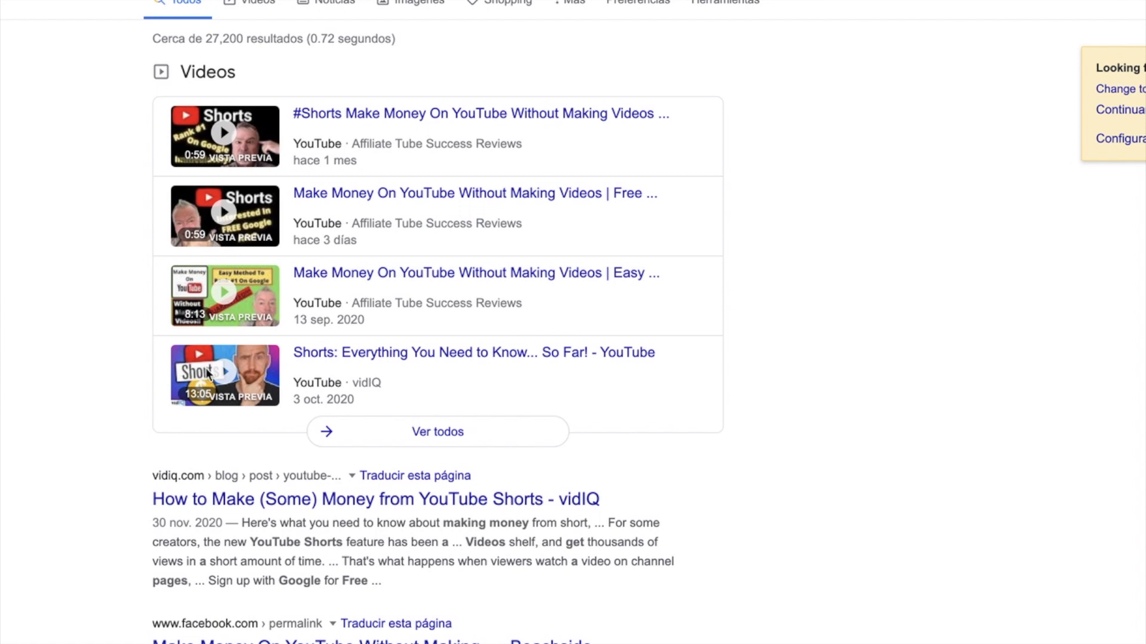
mouse_move(62, 244)
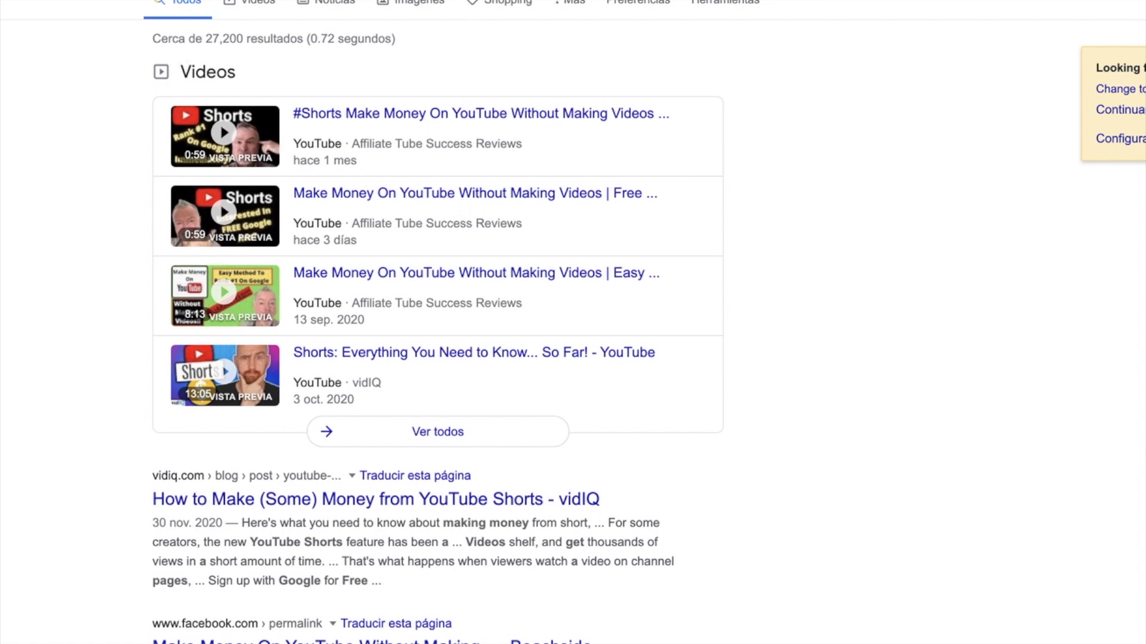
mouse_move(1118, 93)
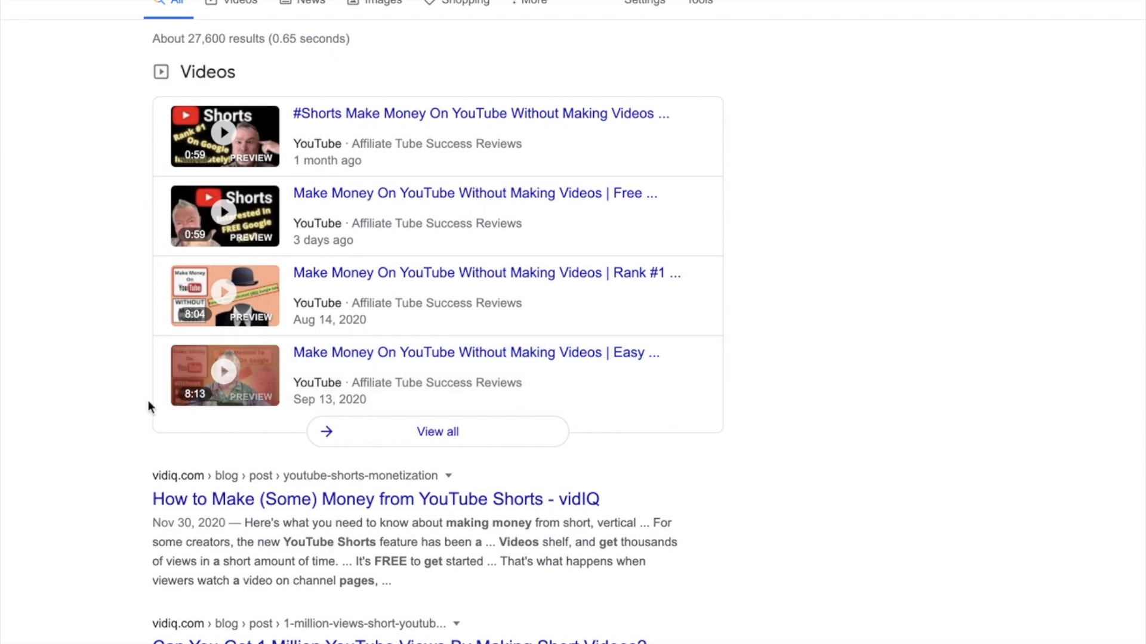
Scroll down the English results past vidIQ, Facebook, Search Engine Journal and AdSense entries to the Videos carousel.
scroll("down", 3)
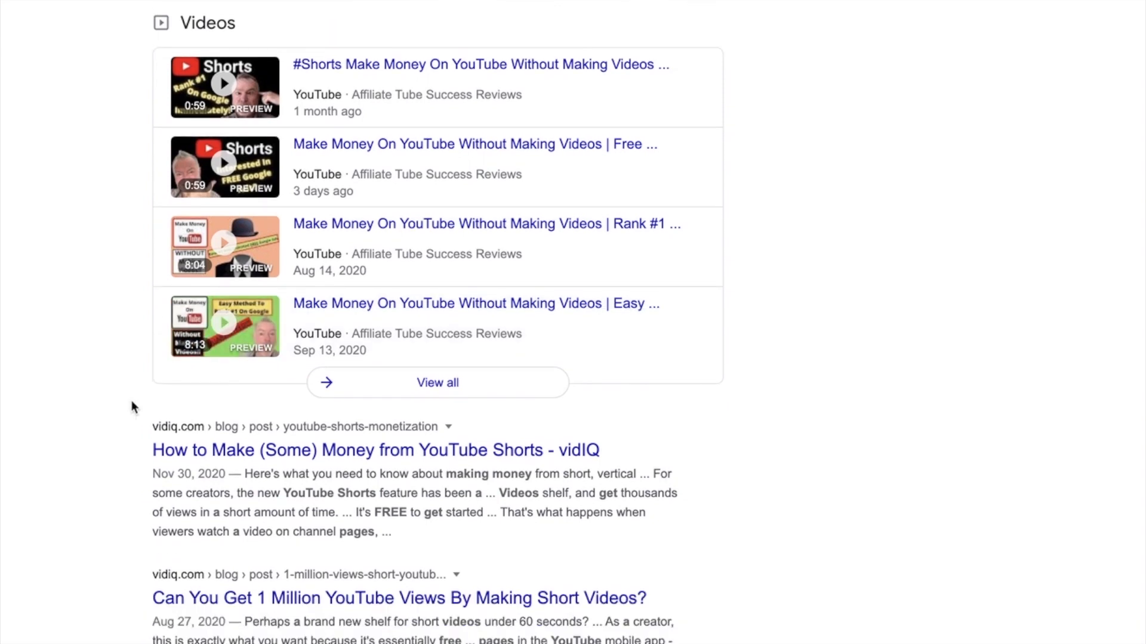
scroll("down", 3)
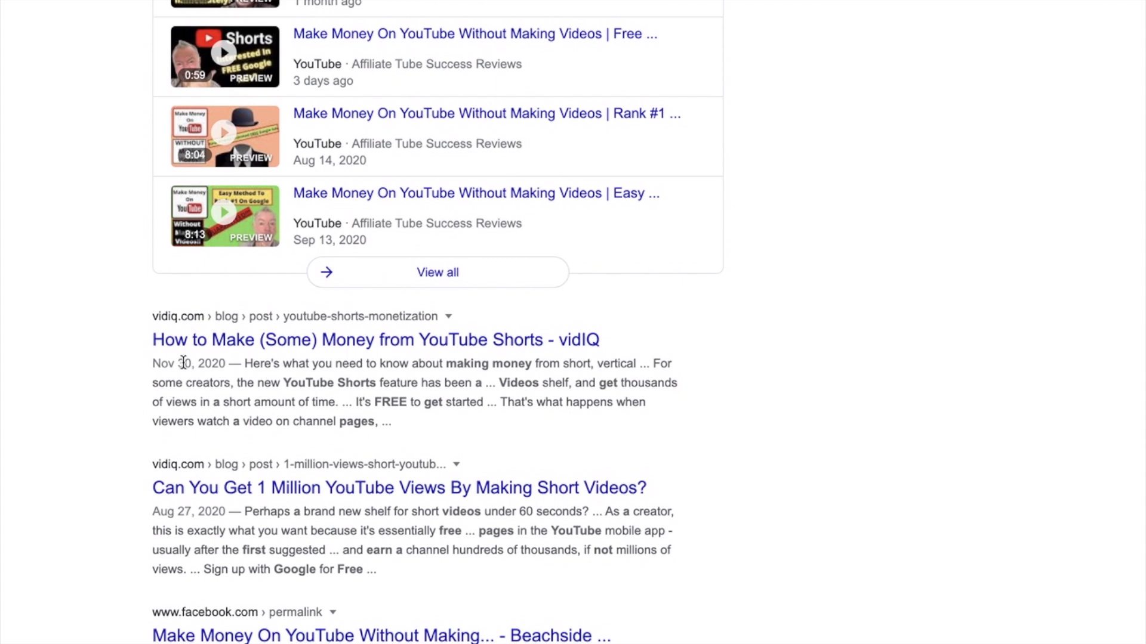
mouse_move(198, 337)
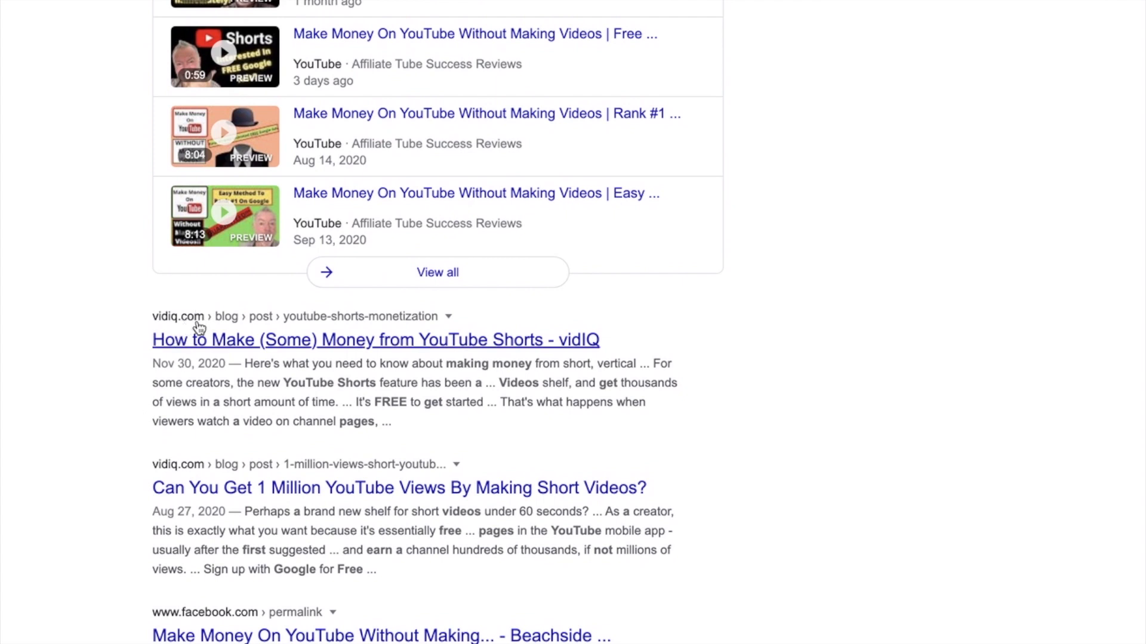
scroll("down", 3)
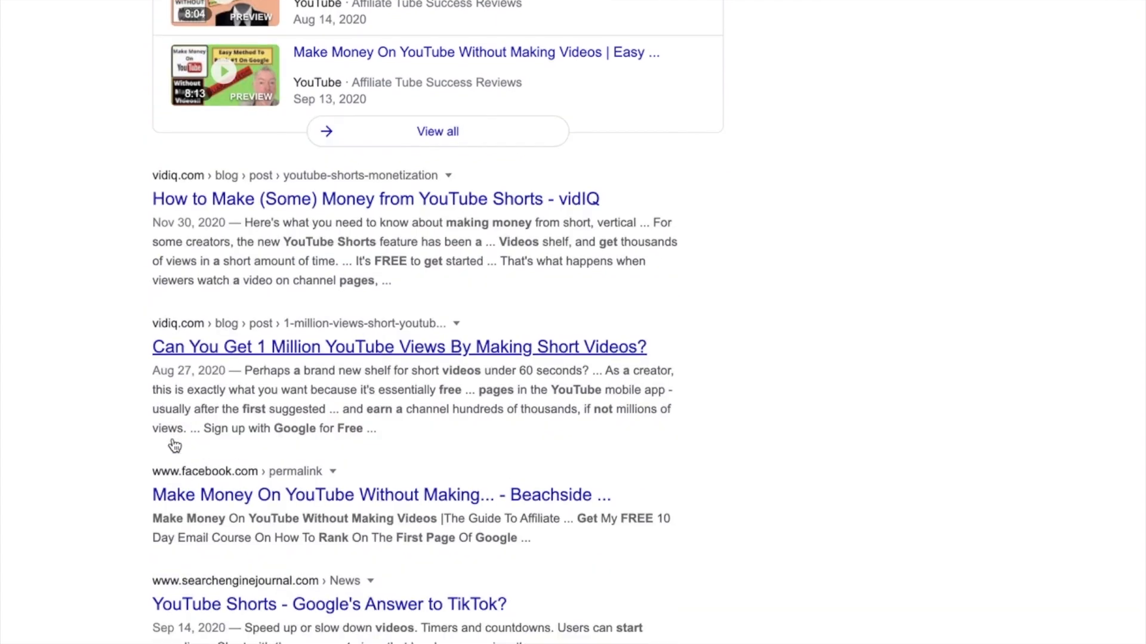
scroll("down", 3)
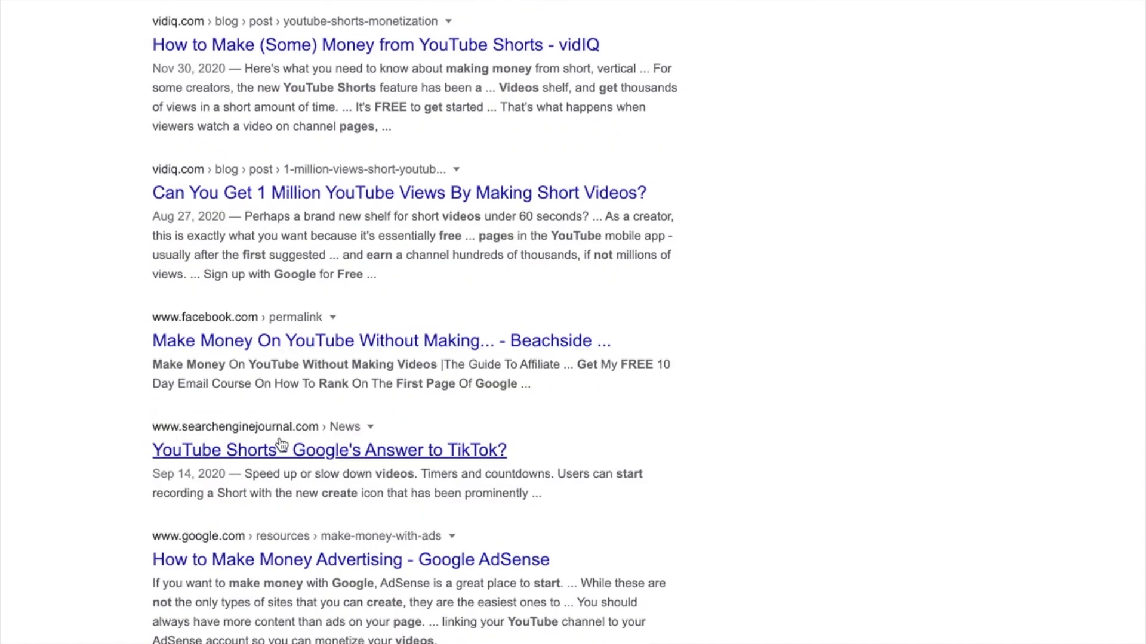
scroll("down", 3)
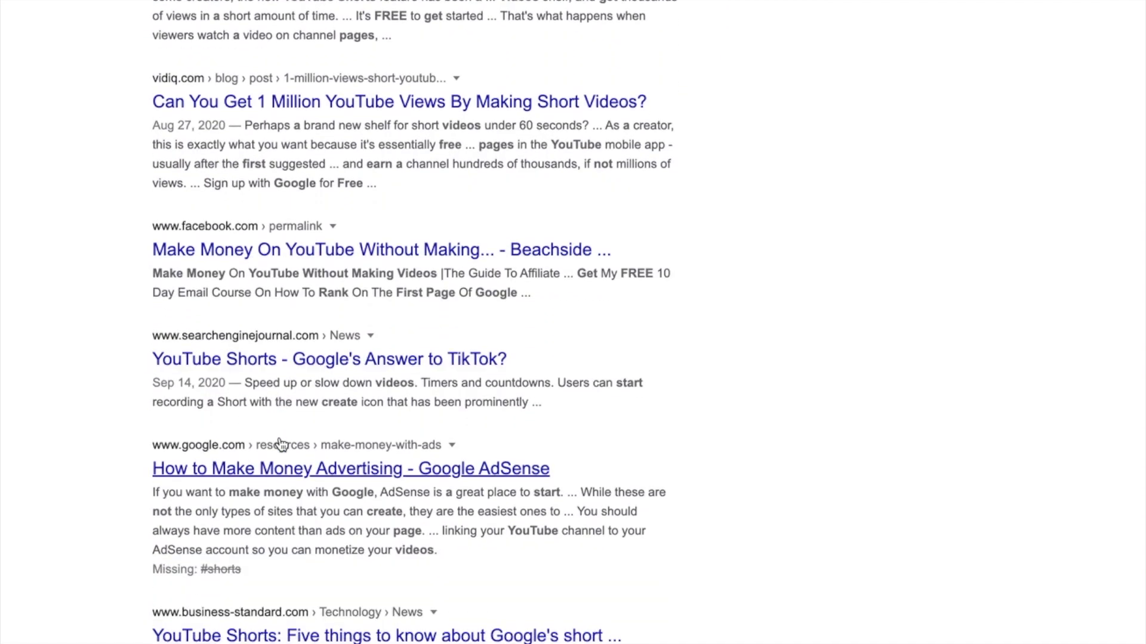
scroll("down", 3)
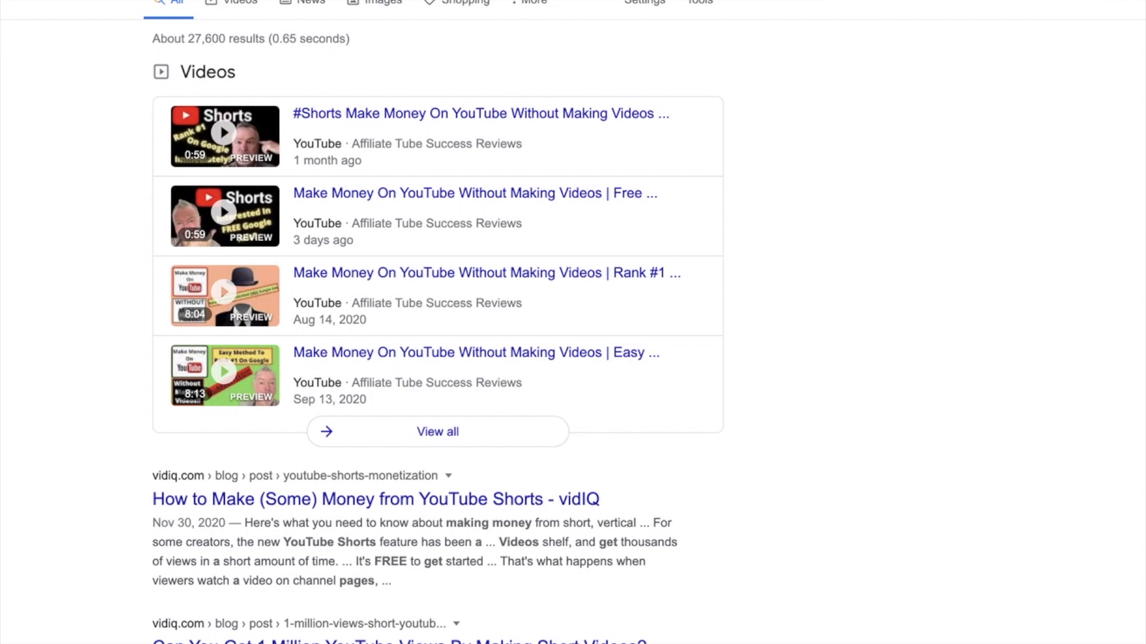
mouse_move(244, 8)
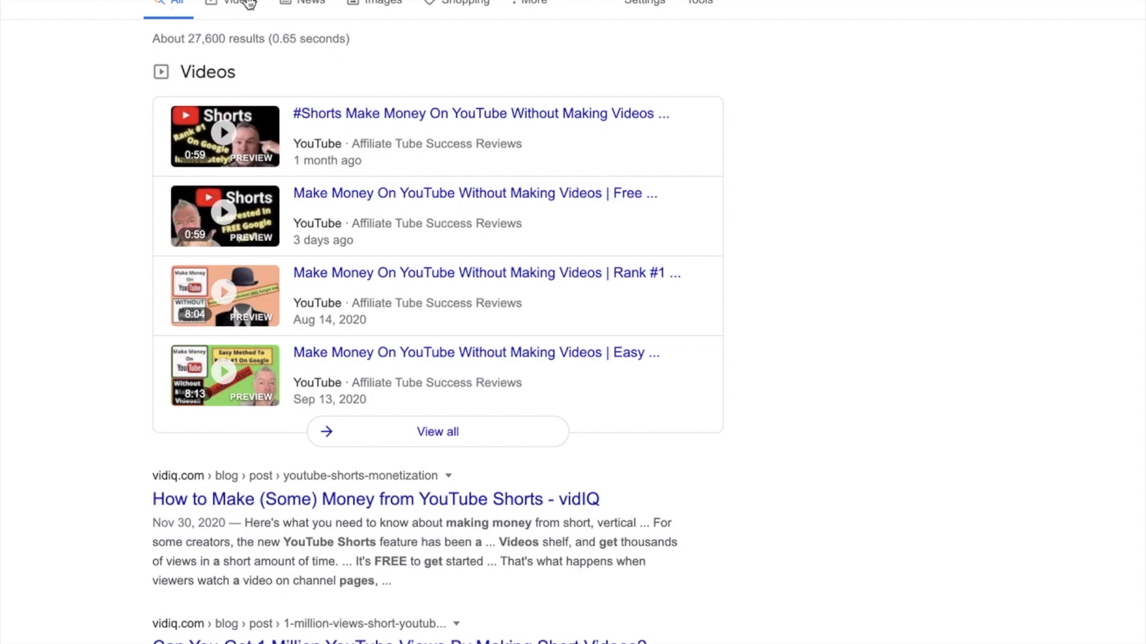
Filter to Videos results and scroll through them, where the channel's Shorts rank first.
left_click(239, 5)
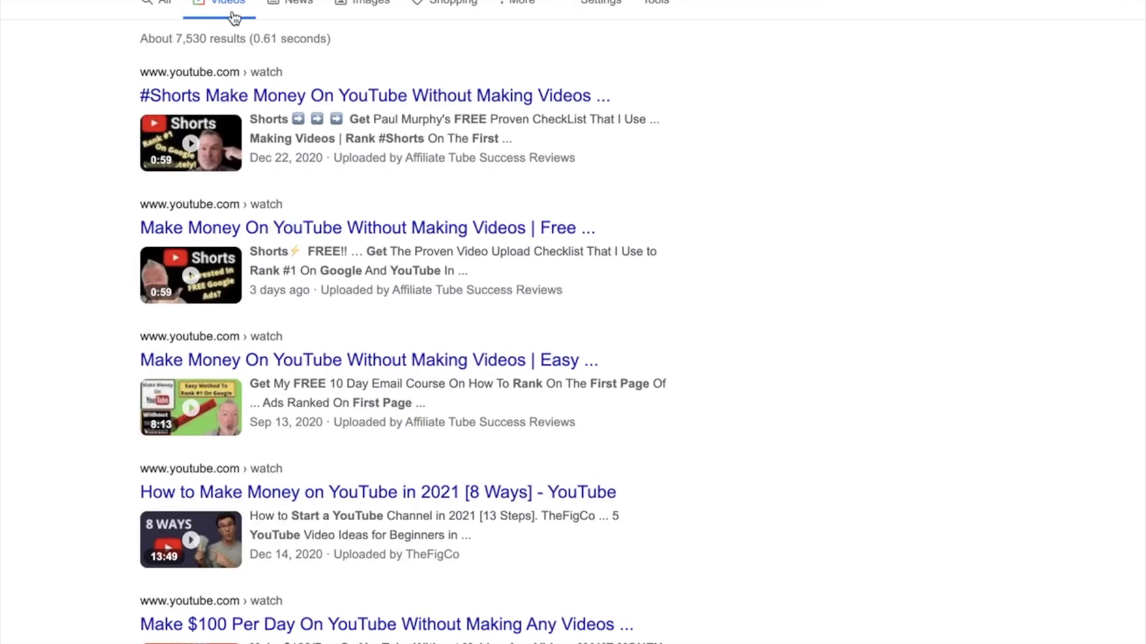
scroll("down", 3)
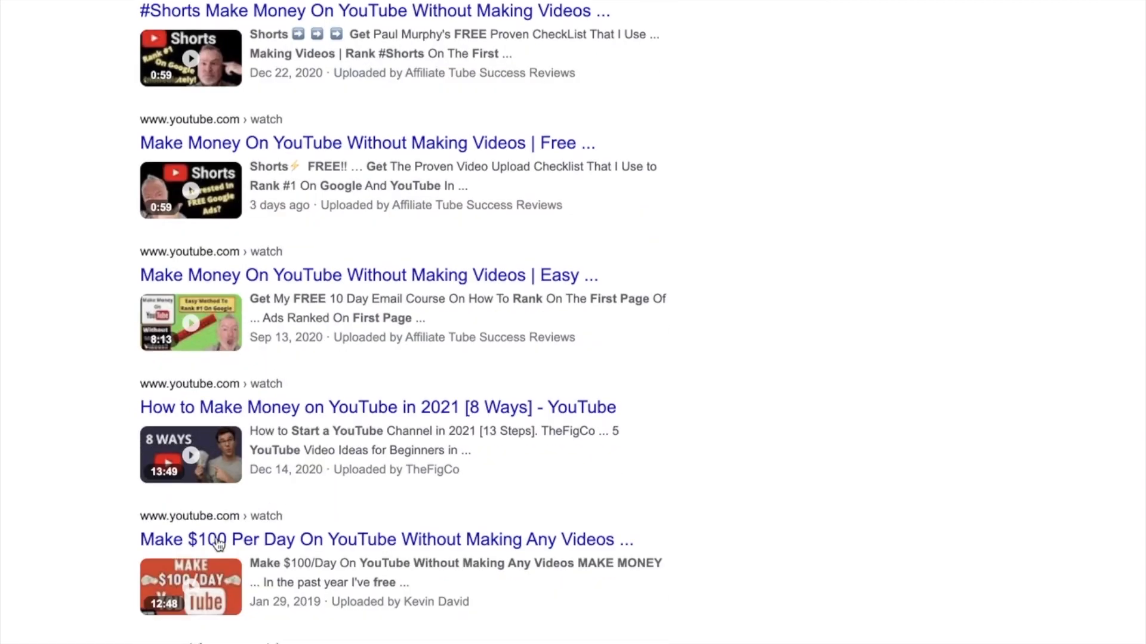
scroll("down", 3)
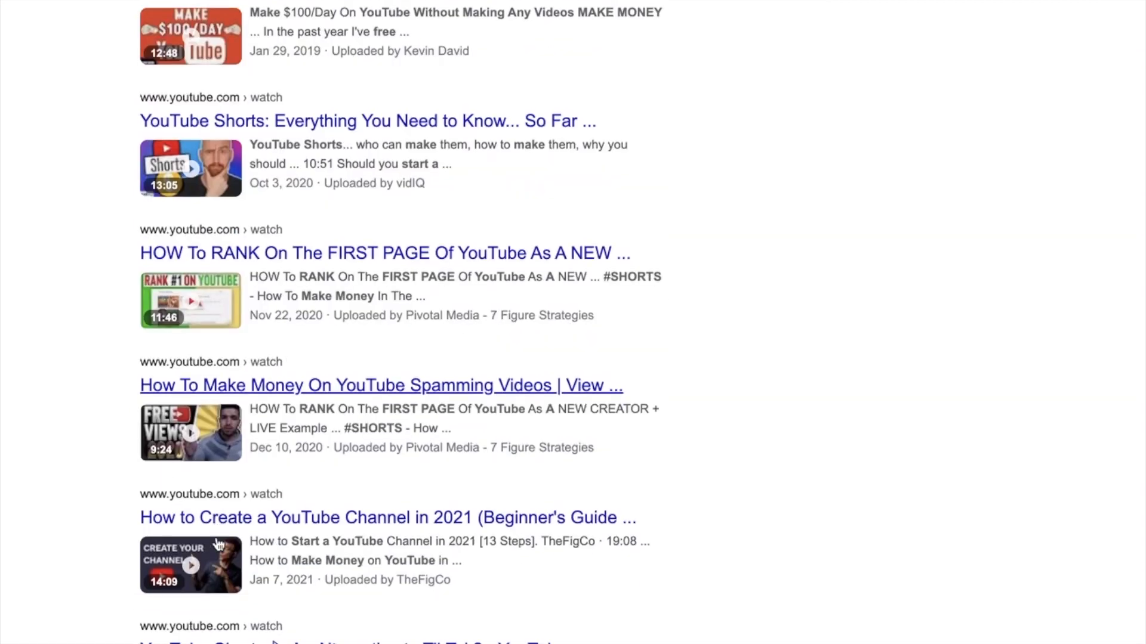
scroll("up", 3)
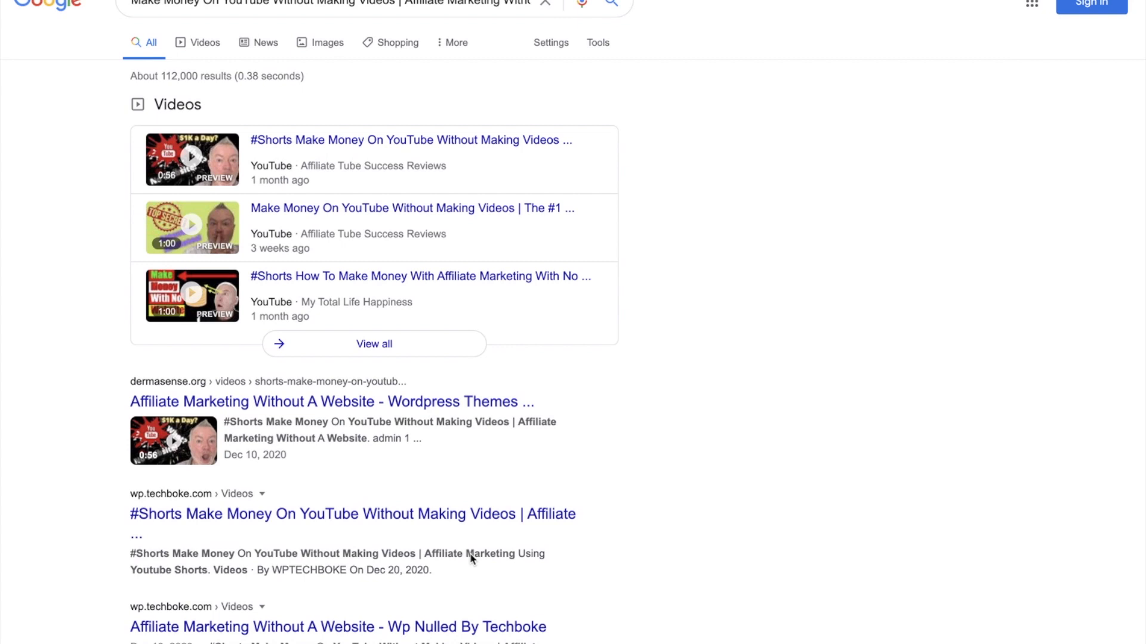
mouse_move(408, 527)
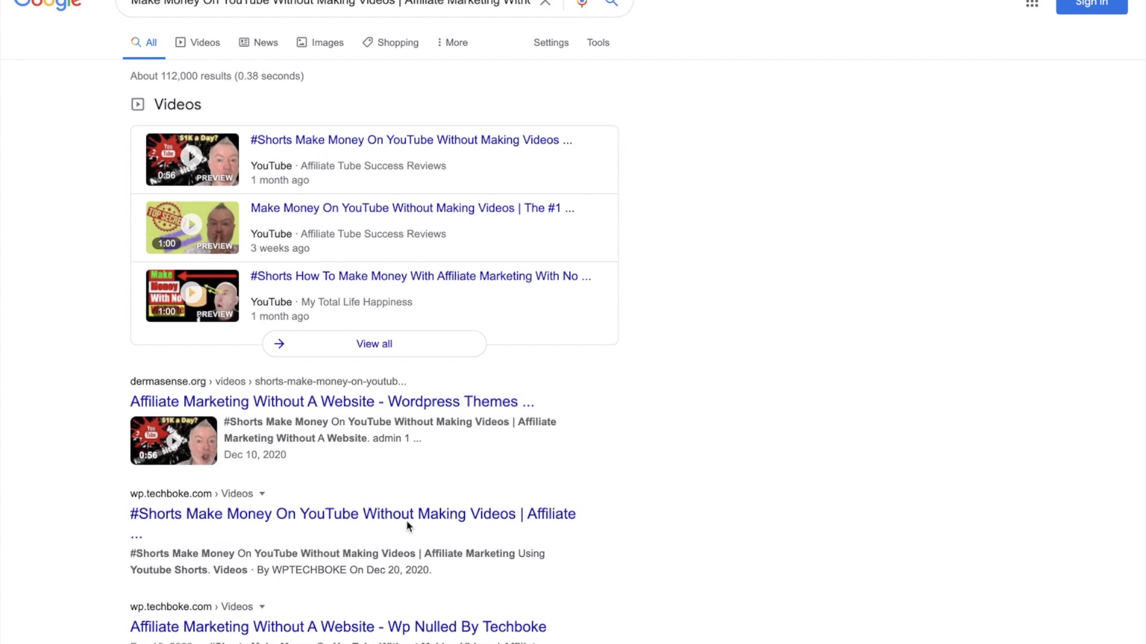
mouse_move(165, 174)
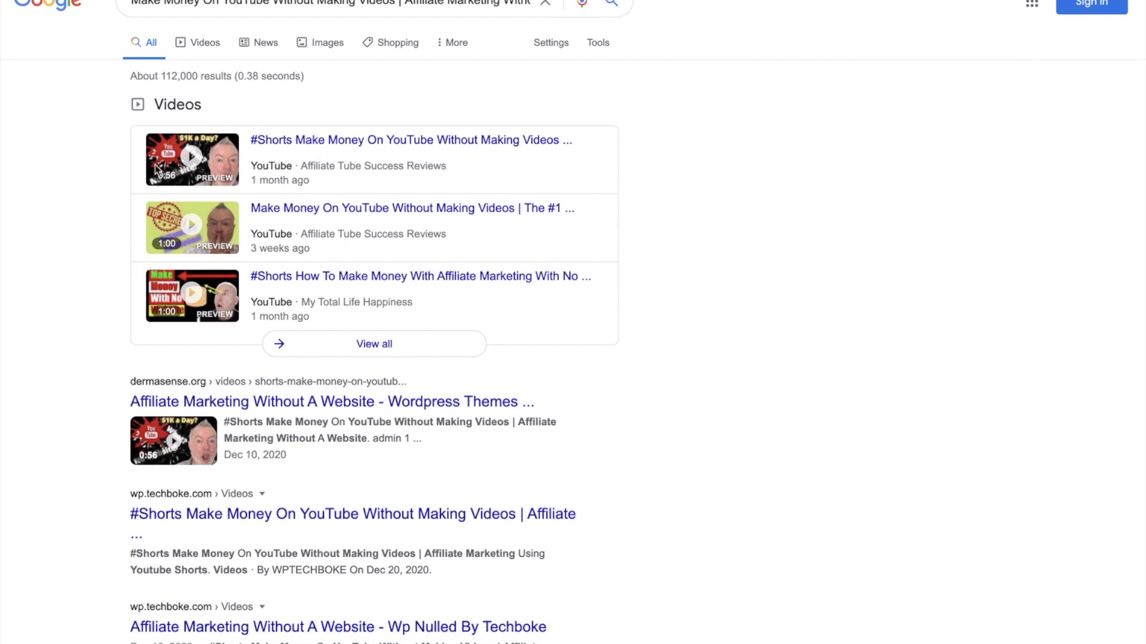
mouse_move(176, 346)
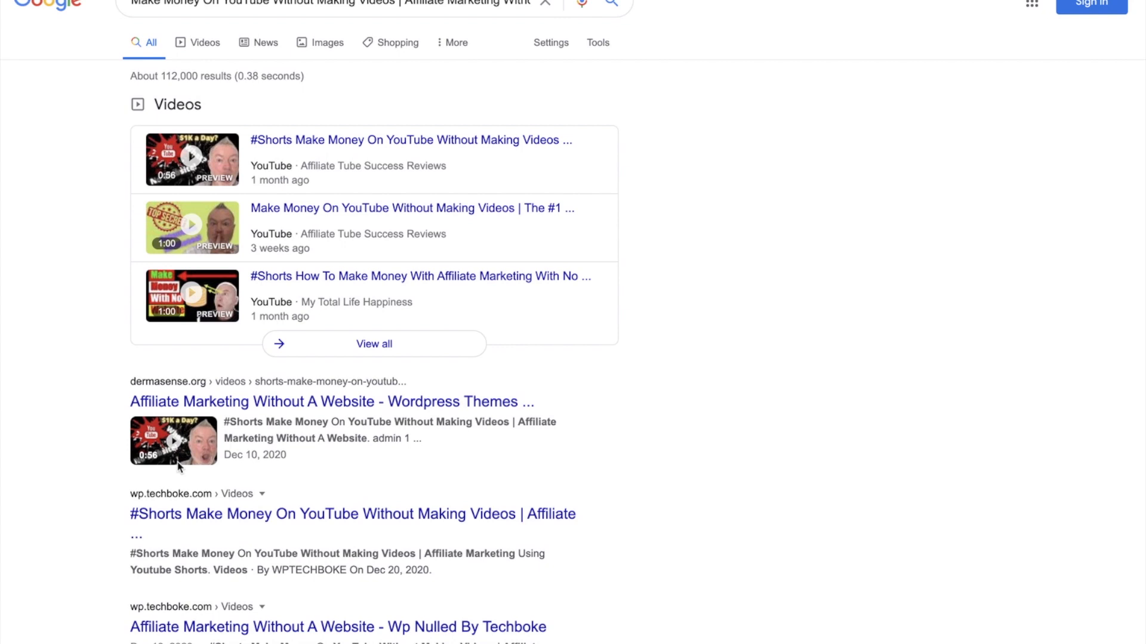
mouse_move(129, 20)
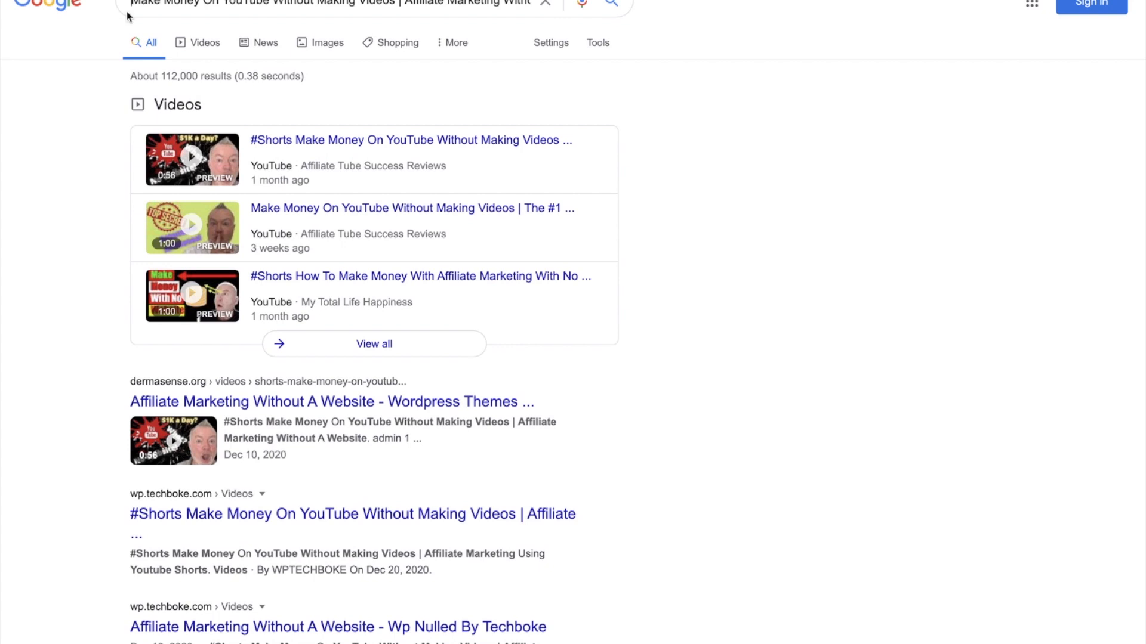
Scroll through the affiliate-marketing results showing the Shorts on dermasense.org, techboke, Facebook and Pinterest, then back up.
scroll("down", 3)
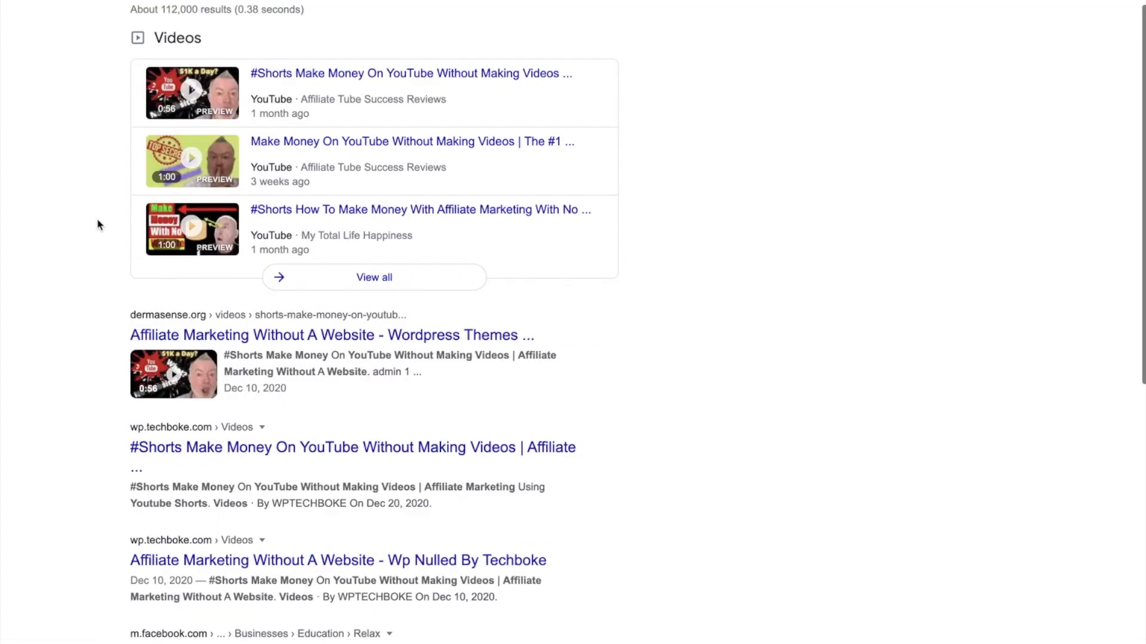
scroll("down", 3)
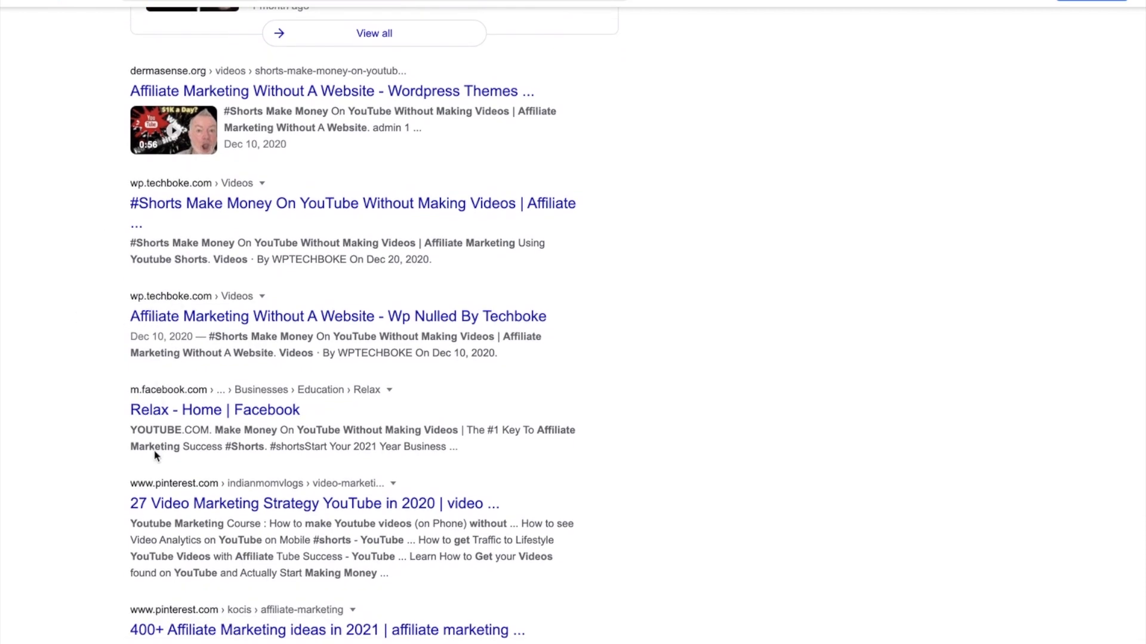
scroll("down", 3)
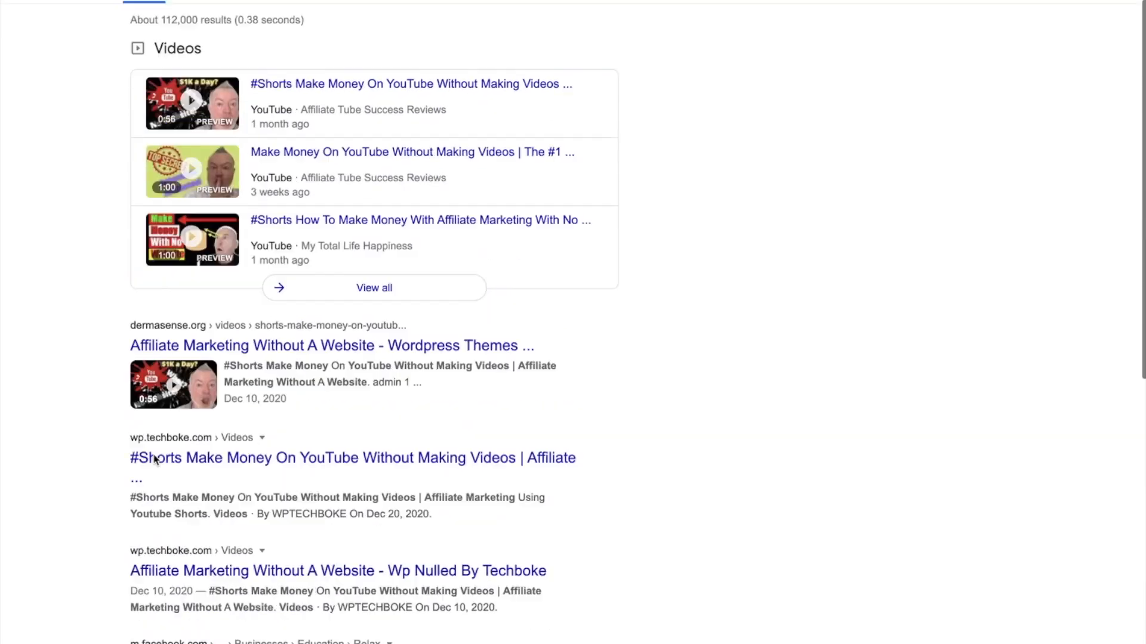
scroll("up", 3)
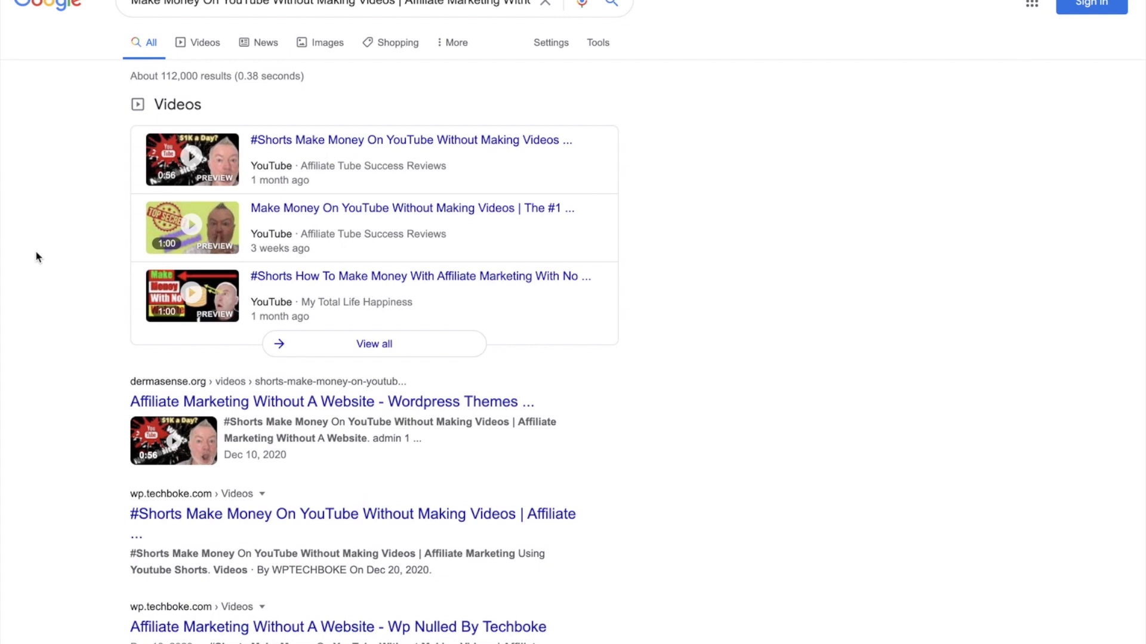
mouse_move(224, 47)
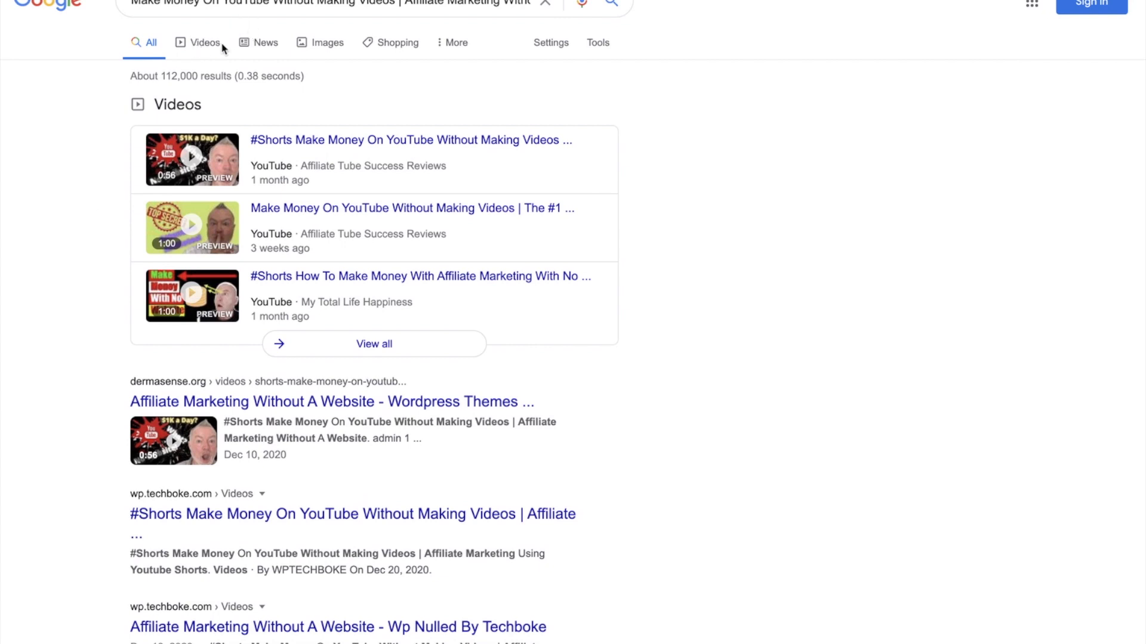
mouse_move(198, 46)
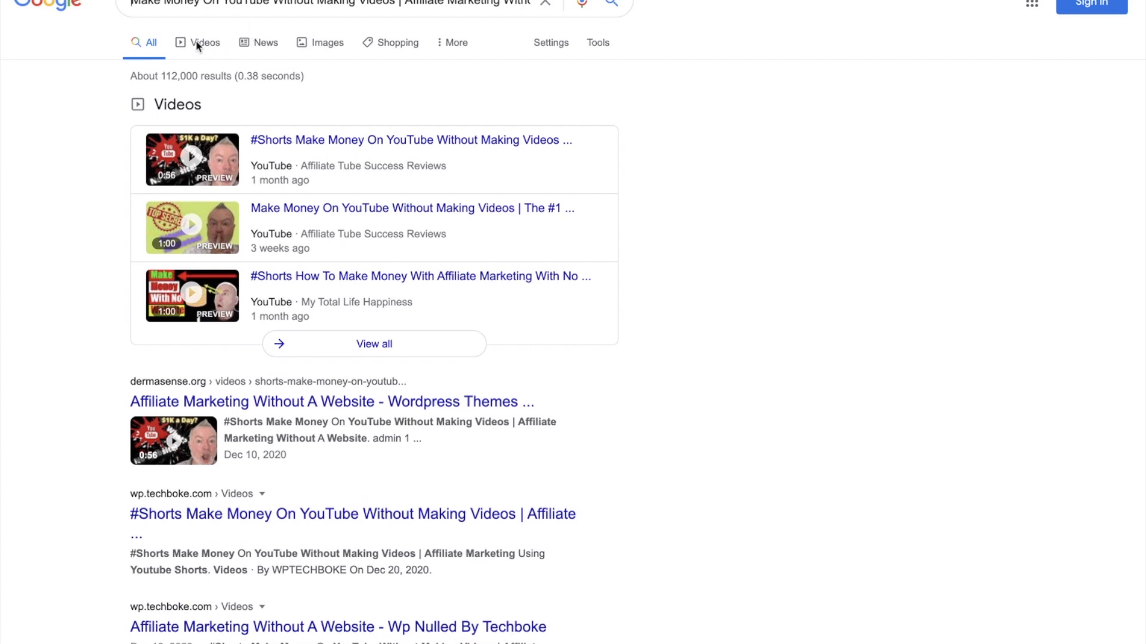
Filter the affiliate-marketing query to Videos results and scroll down the channel's Shorts listings.
left_click(205, 43)
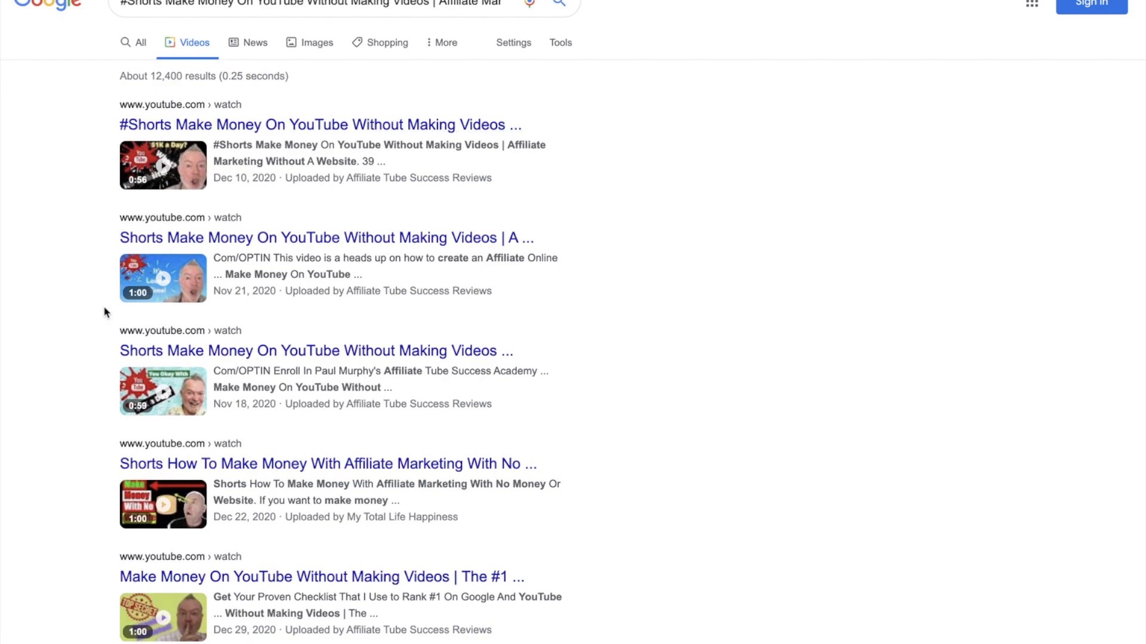
scroll("down", 3)
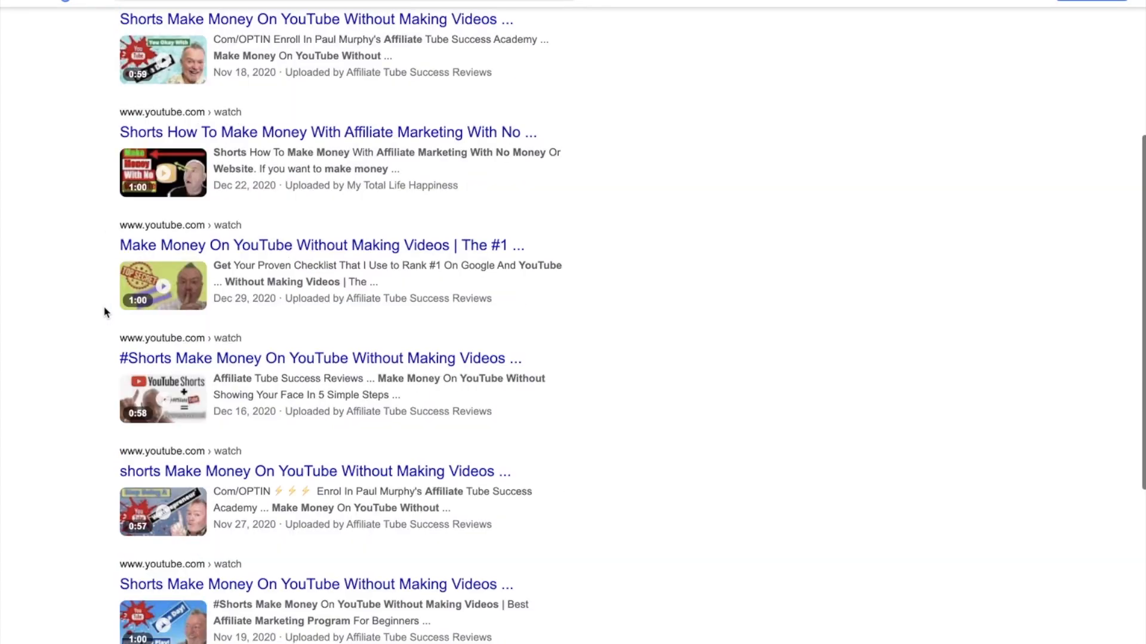
scroll("down", 3)
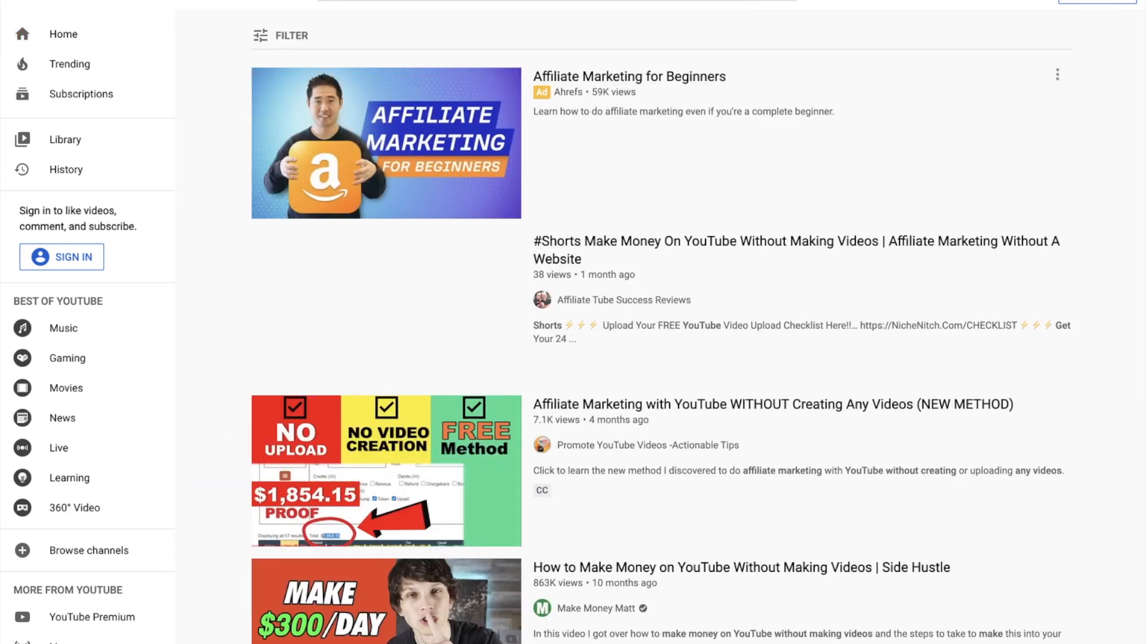
Scroll the YouTube results to the channel's Shorts video above Promote YouTube Videos, Make Money Matt and Buildapreneur.
scroll("down", 3)
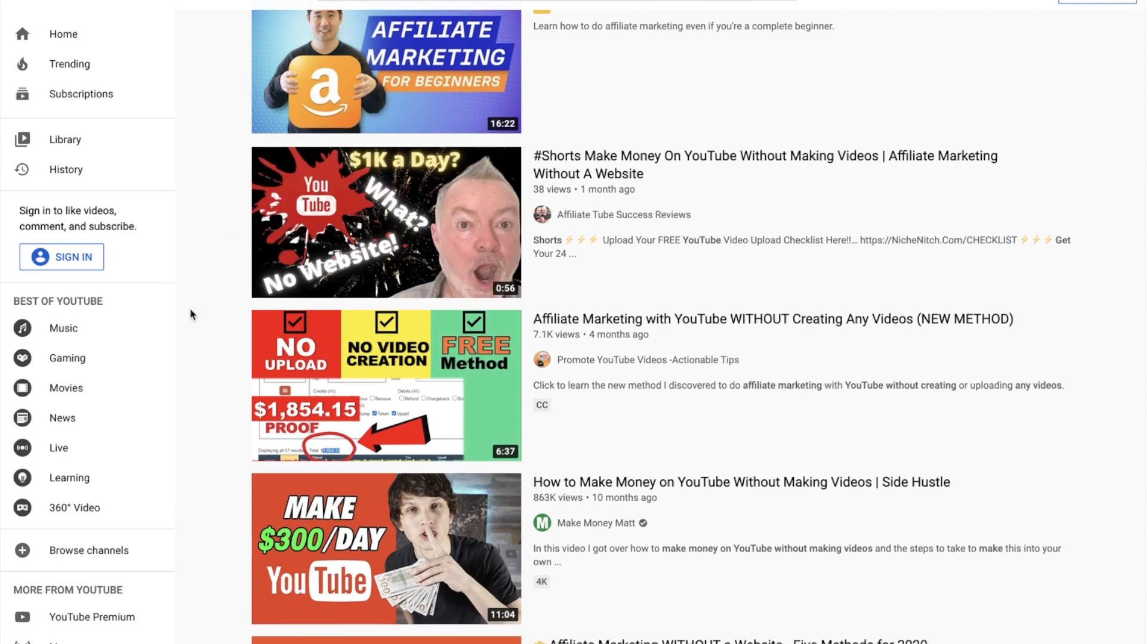
scroll("down", 3)
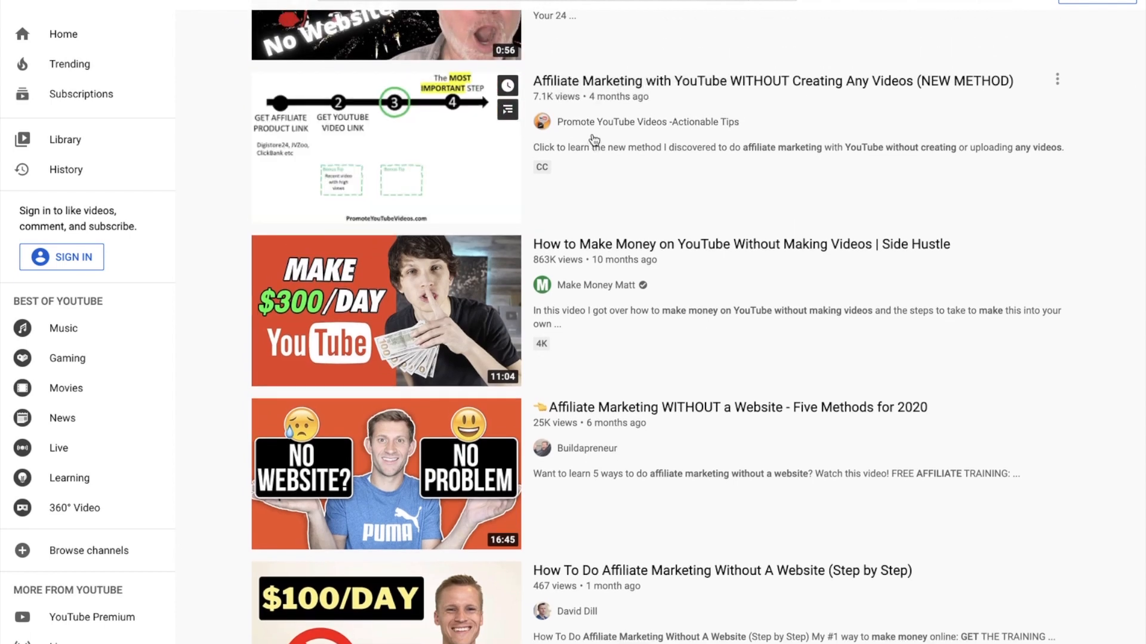
scroll("up", 3)
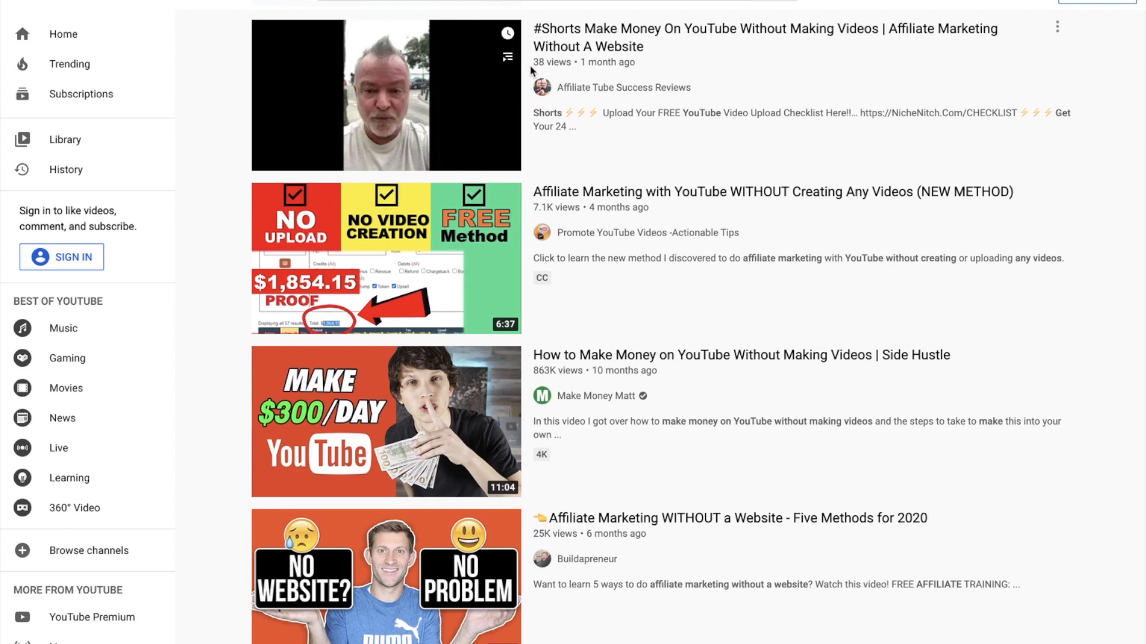